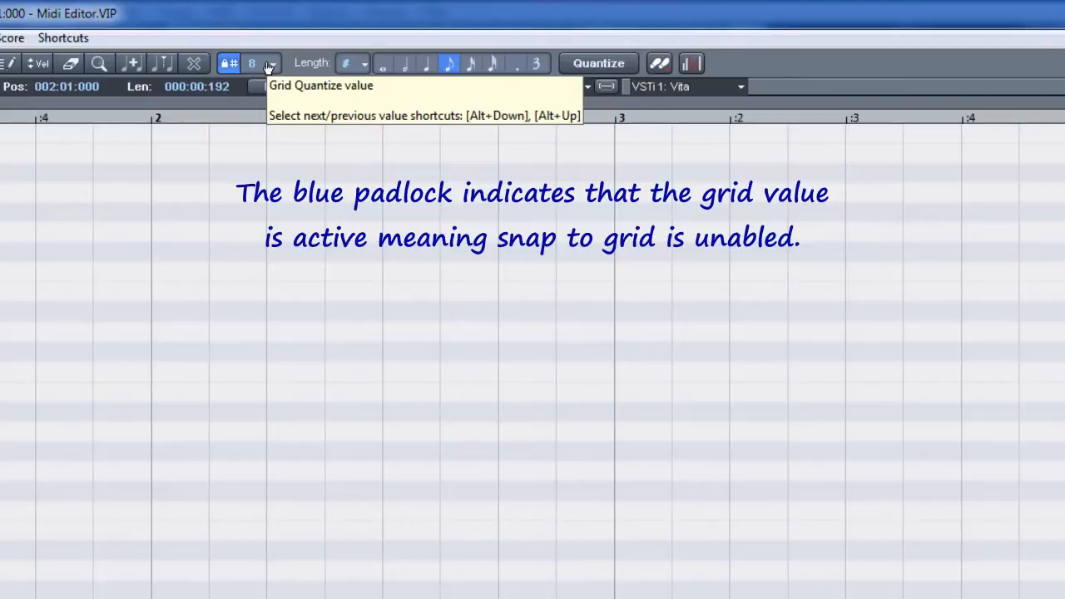
{"action": "mouse_move", "coordinate": [229, 64]}
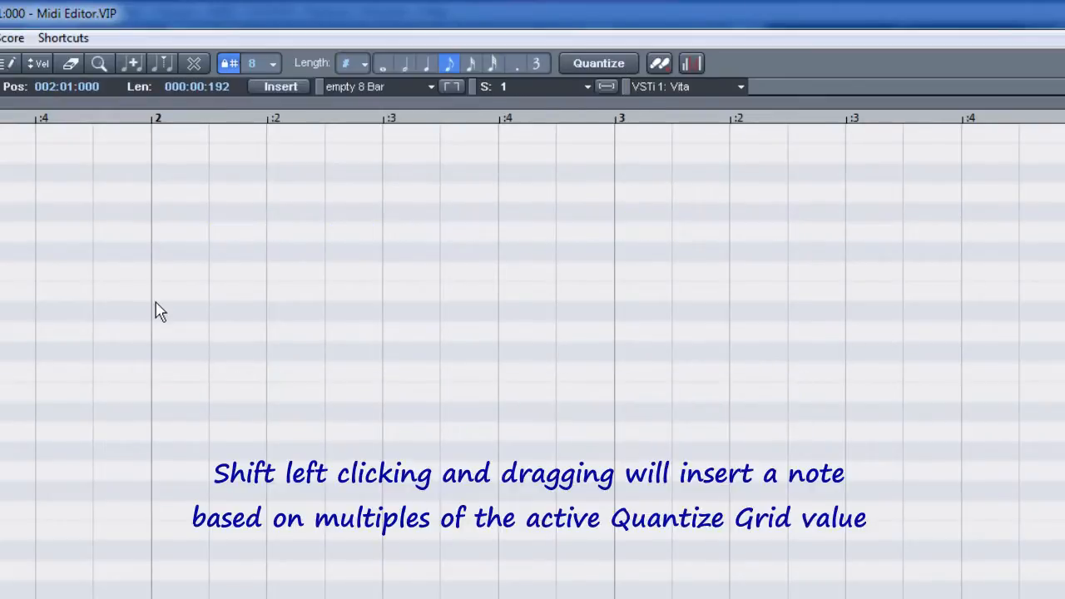
Shift-drag a note from bar 2 and stretch it to a full bar ending at bar 3
{"action": "left_click_drag", "start_coordinate": [154, 311], "coordinate": [208, 311]}
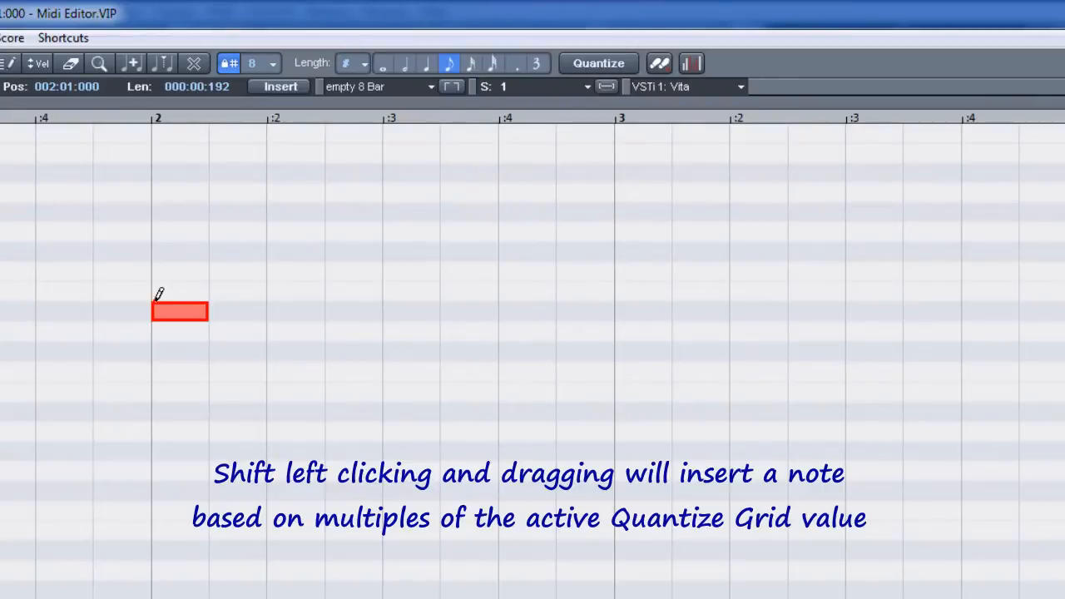
{"action": "left_click_drag", "start_coordinate": [154, 311], "coordinate": [612, 311]}
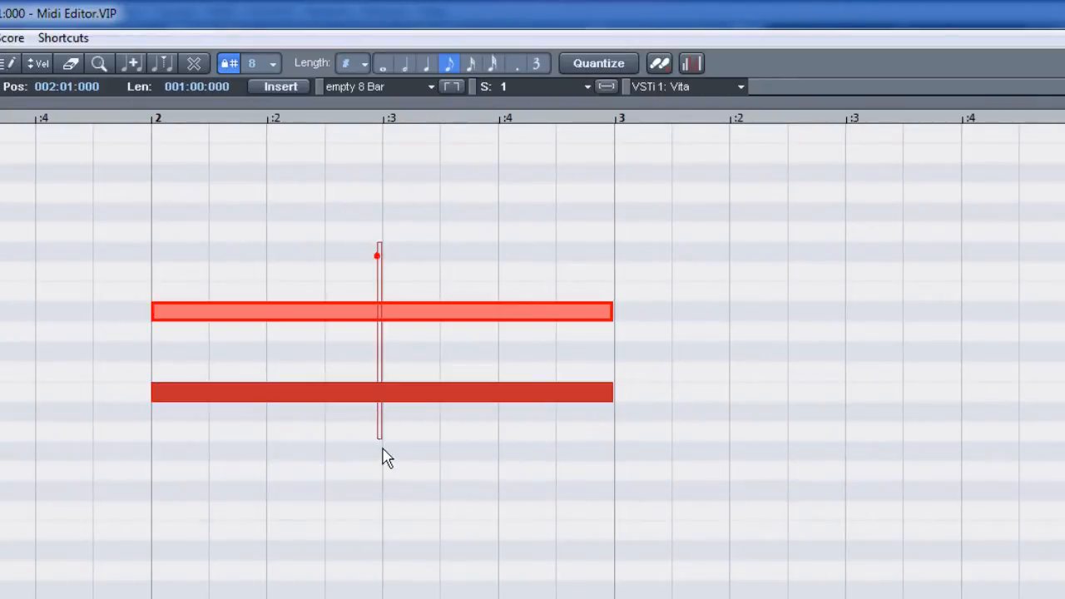
Set the grid quantize value to 4 (quarter notes) and clear the piano roll
{"action": "left_click", "coordinate": [272, 62]}
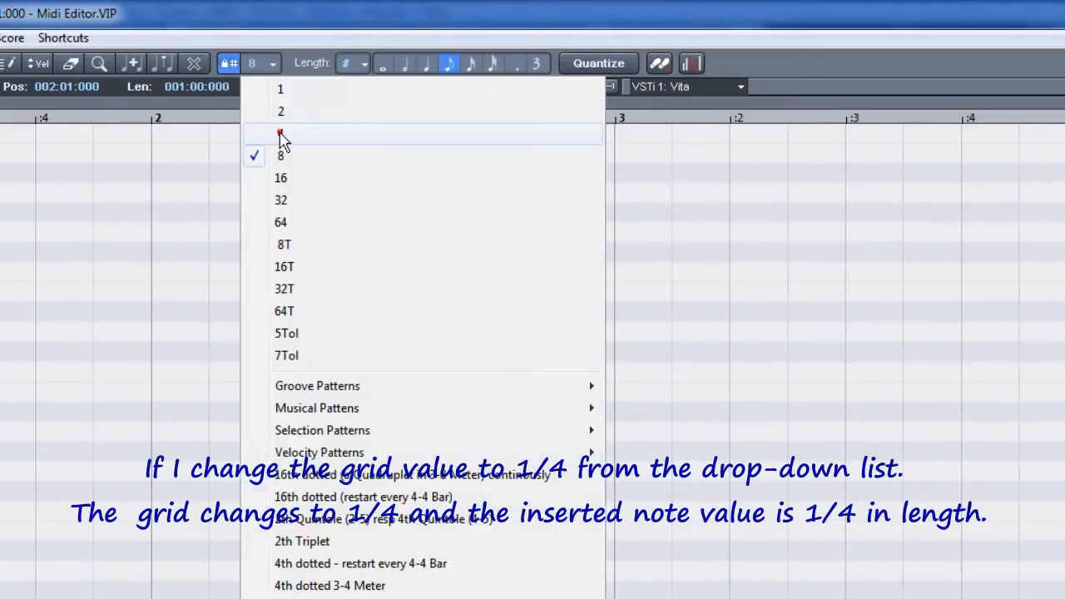
{"action": "left_click", "coordinate": [281, 133]}
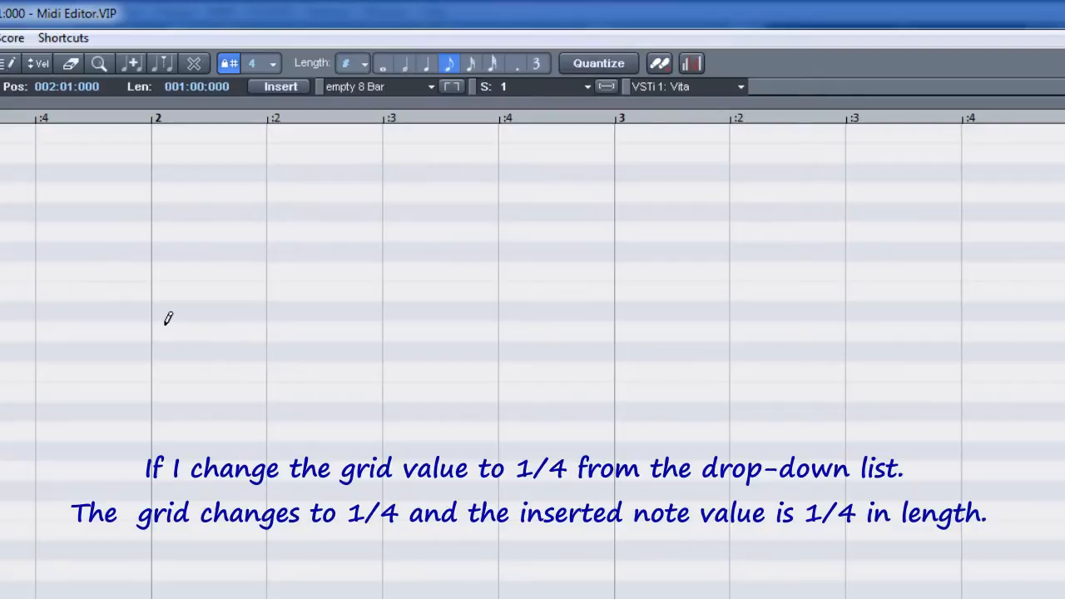
{"action": "left_click", "coordinate": [162, 324]}
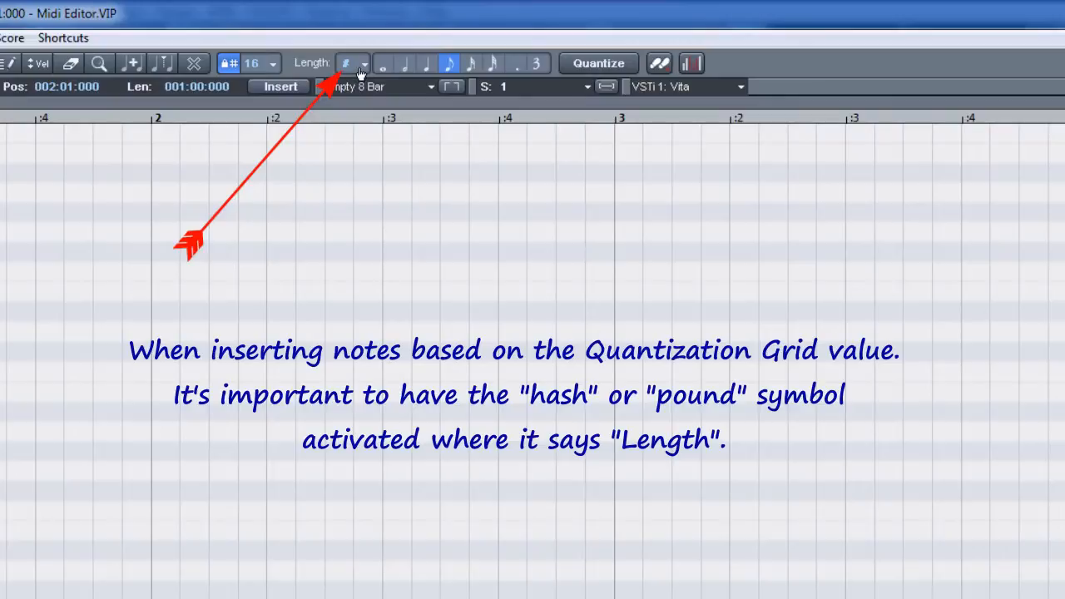
{"action": "mouse_move", "coordinate": [345, 64]}
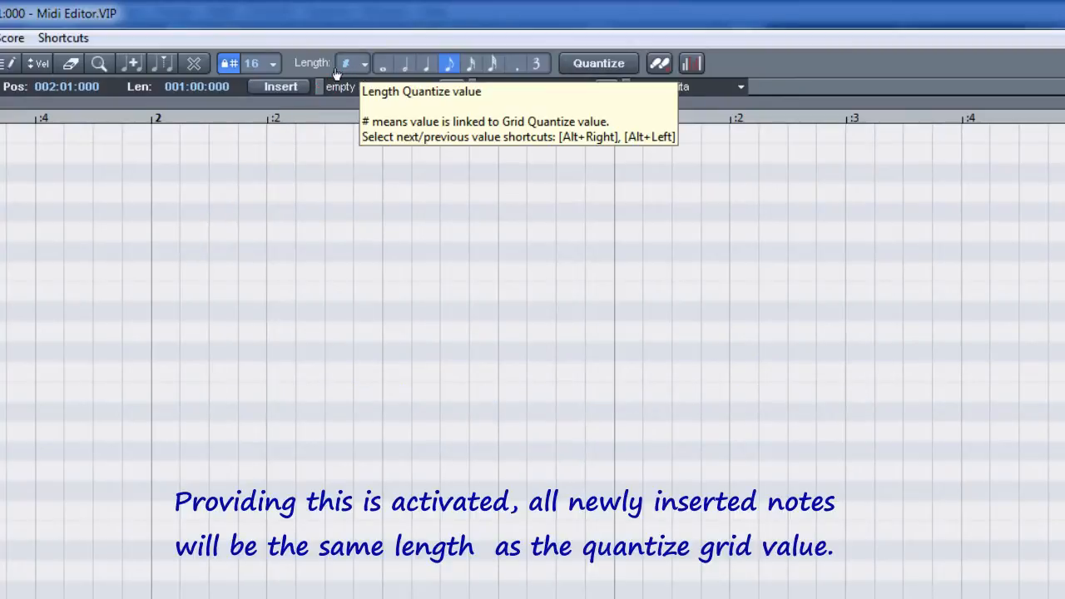
{"action": "mouse_move", "coordinate": [273, 64]}
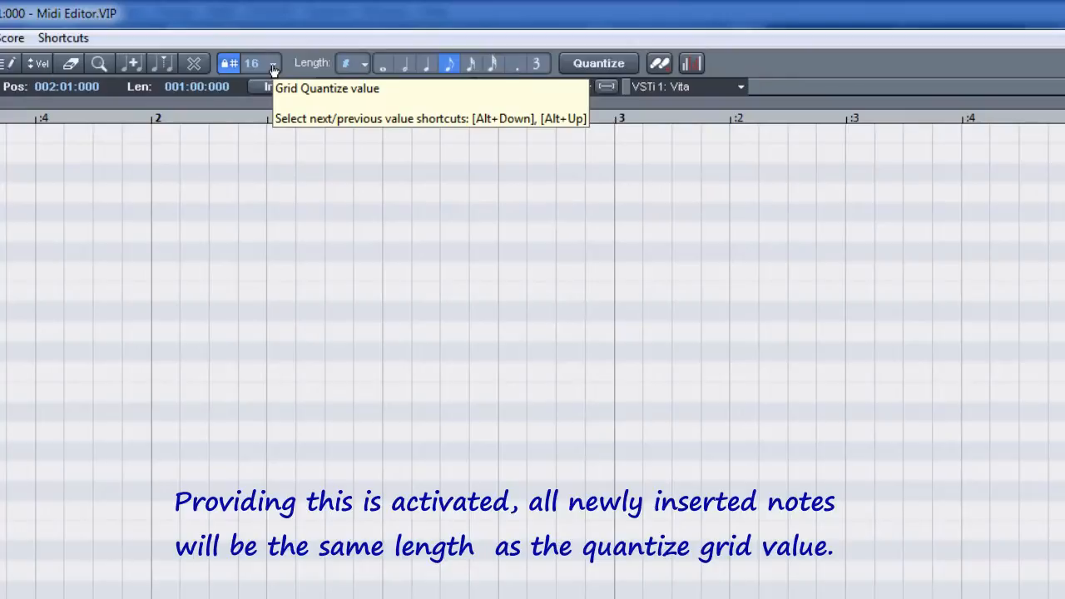
{"action": "mouse_move", "coordinate": [285, 310]}
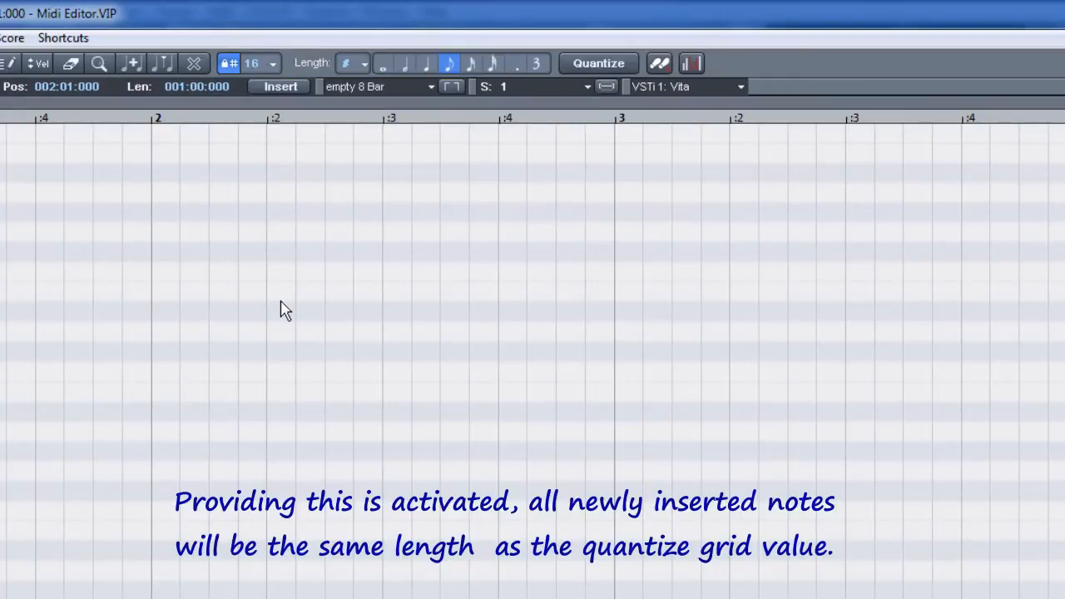
Set note Length to 8 instead of # and insert eighth-note notes at bar 1, beat 3
{"action": "left_click", "coordinate": [280, 372]}
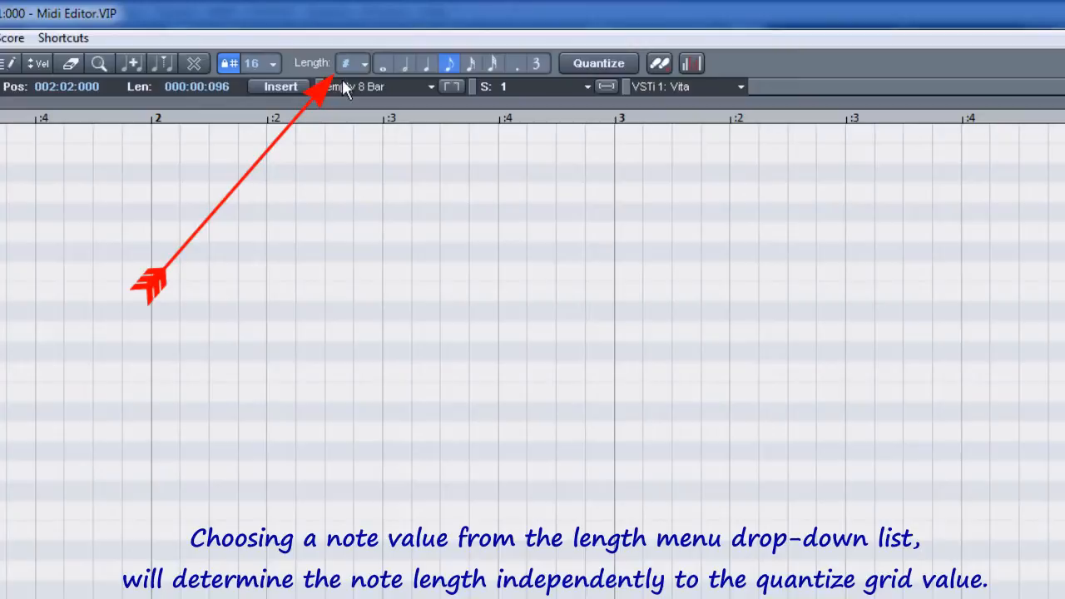
{"action": "left_click", "coordinate": [363, 63]}
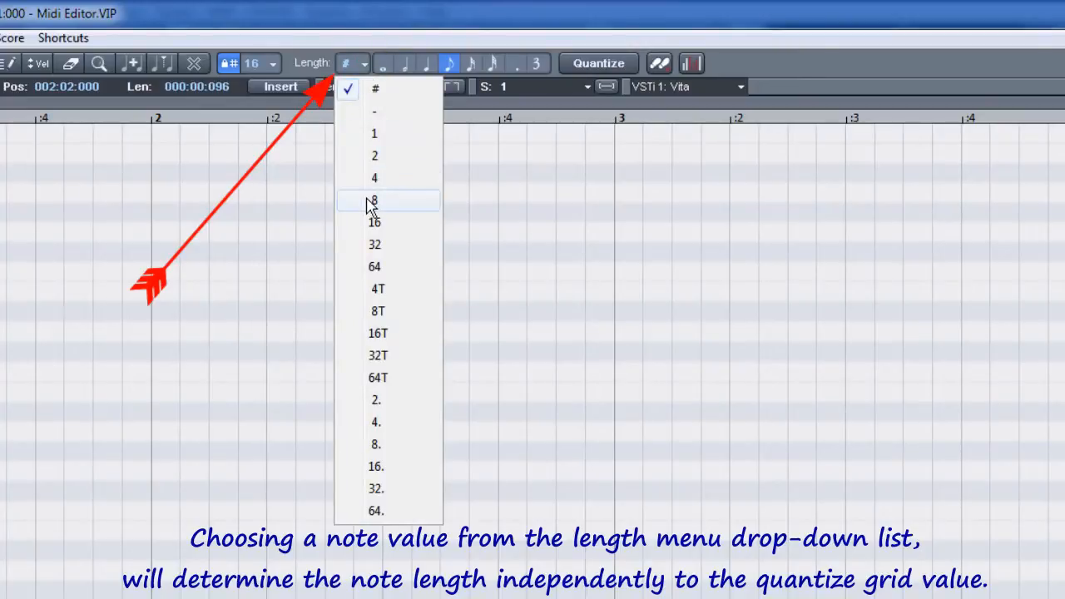
{"action": "left_click", "coordinate": [375, 200]}
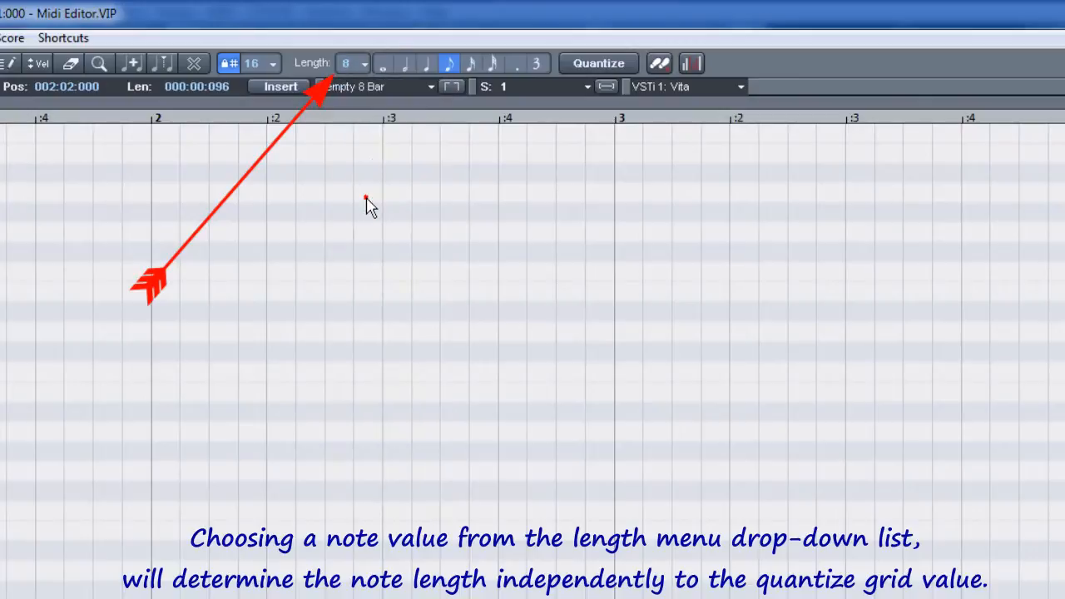
{"action": "left_click", "coordinate": [180, 331]}
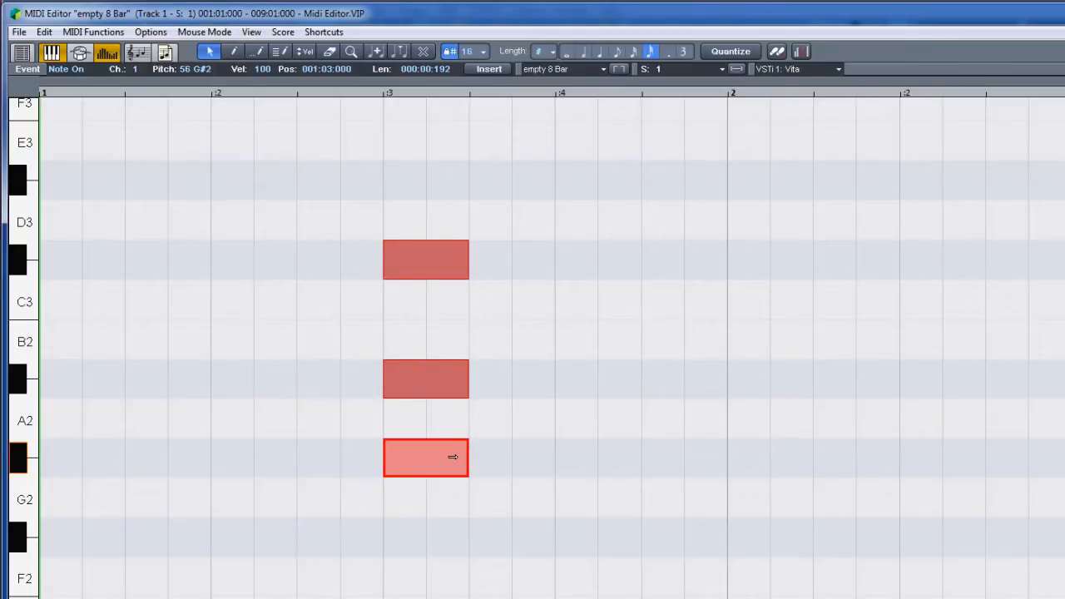
Resize the stacked notes with Alt to bypass snapping, then insert a C#3 note in bar 1
{"action": "left_click_drag", "start_coordinate": [468, 456], "coordinate": [511, 457]}
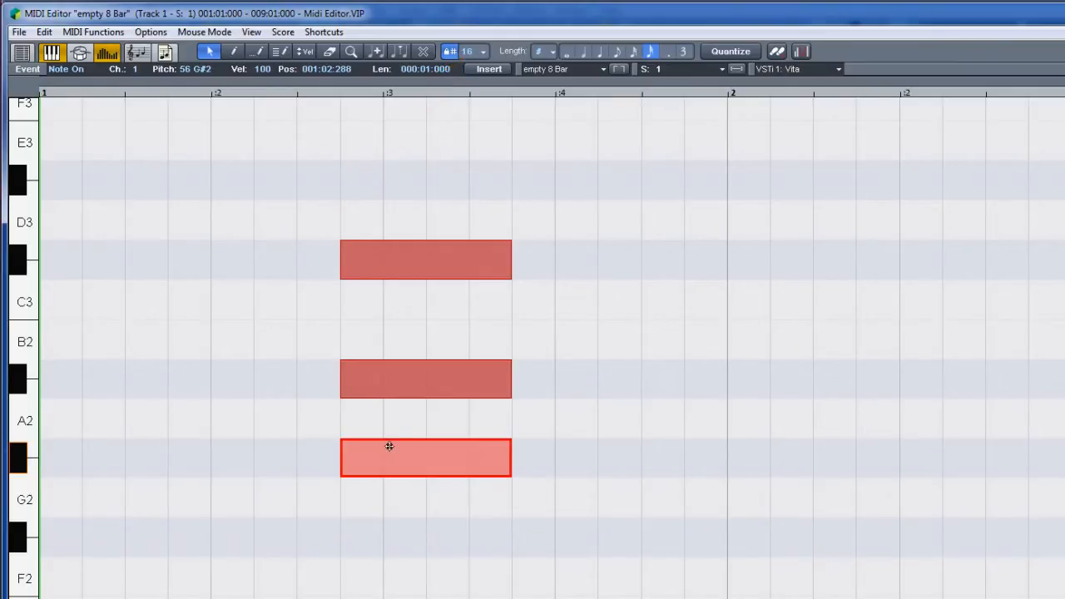
{"action": "key", "text": "alt"}
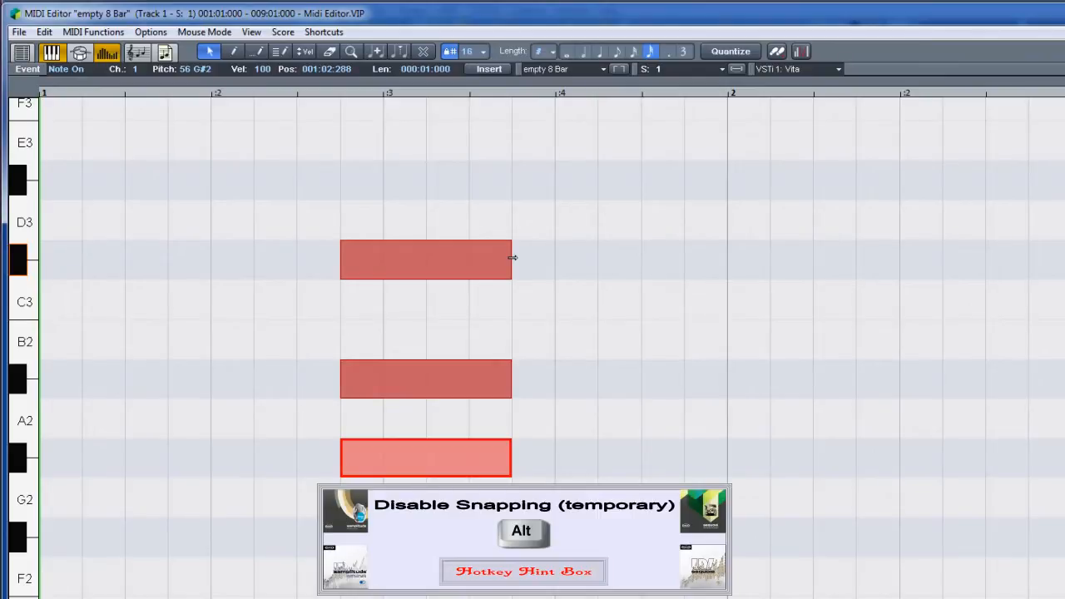
{"action": "left_click_drag", "start_coordinate": [511, 259], "coordinate": [545, 258]}
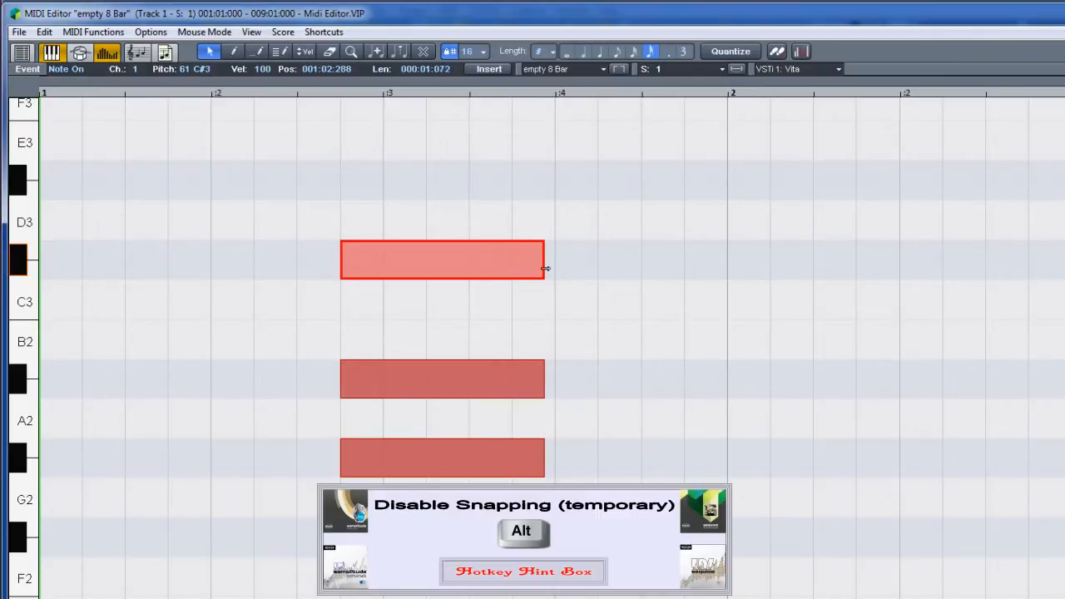
{"action": "left_click_drag", "start_coordinate": [545, 258], "coordinate": [571, 259]}
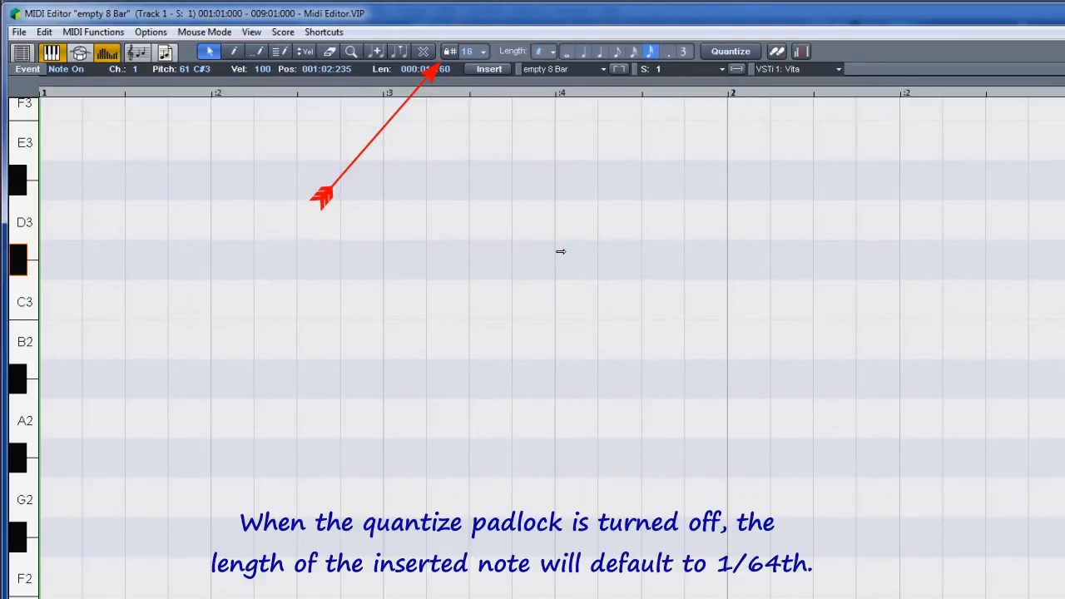
{"action": "mouse_move", "coordinate": [561, 258]}
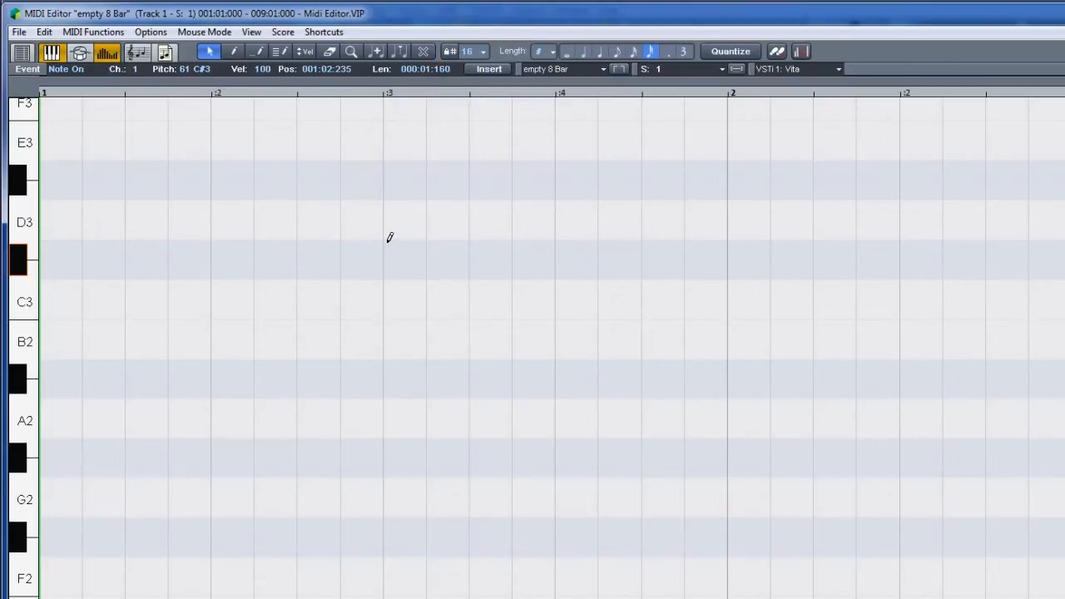
{"action": "left_click", "coordinate": [410, 259]}
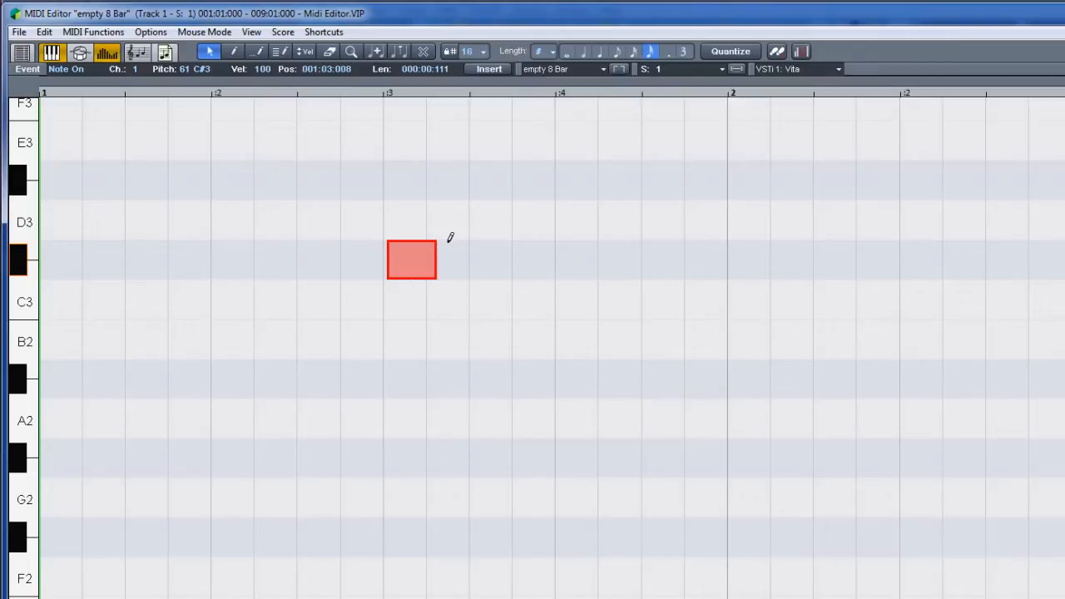
{"action": "left_click_drag", "start_coordinate": [433, 259], "coordinate": [713, 260]}
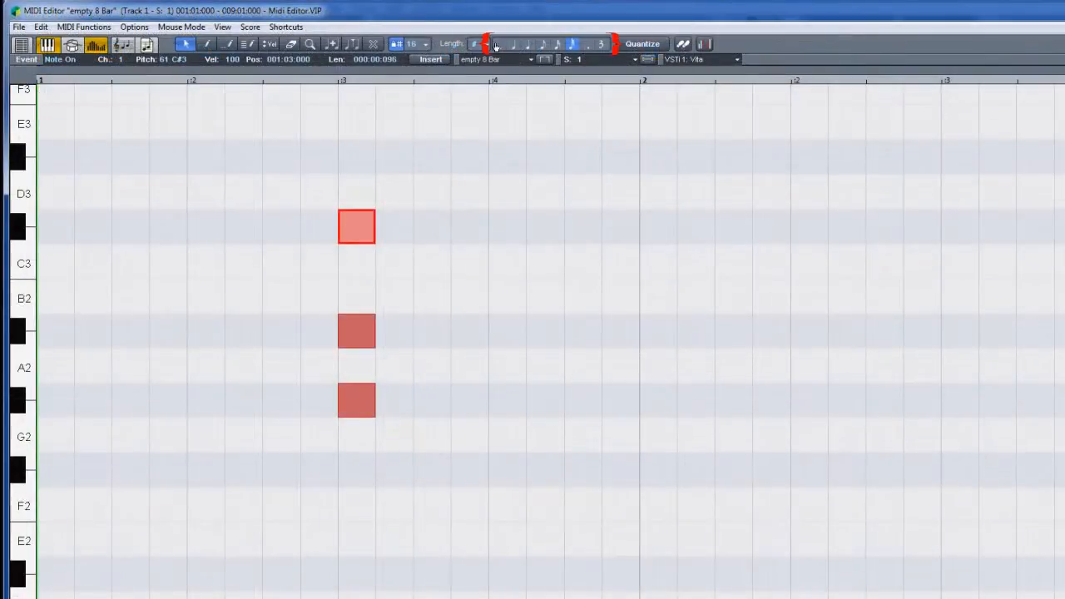
{"action": "mouse_move", "coordinate": [498, 44]}
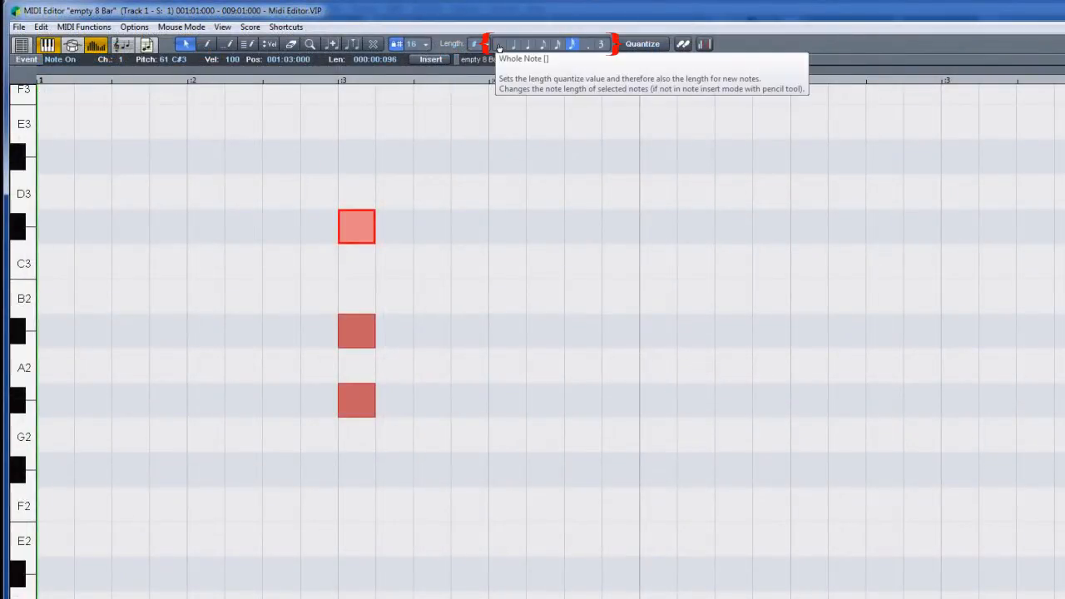
Try whole- and half-note lengths, then set note Length to 4 (quarter note)
{"action": "left_click", "coordinate": [512, 45]}
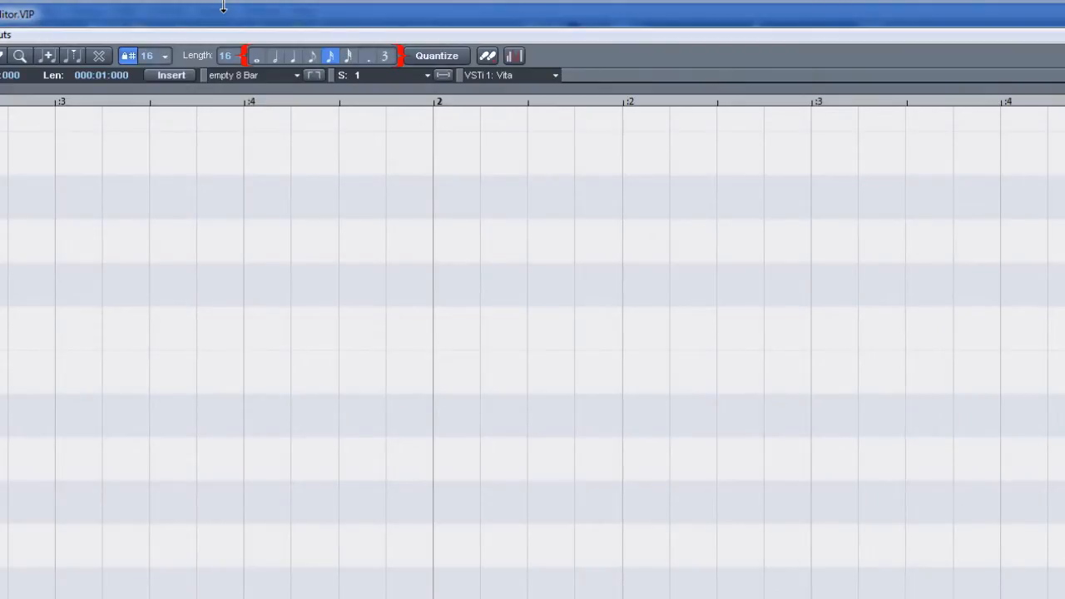
{"action": "mouse_move", "coordinate": [276, 55]}
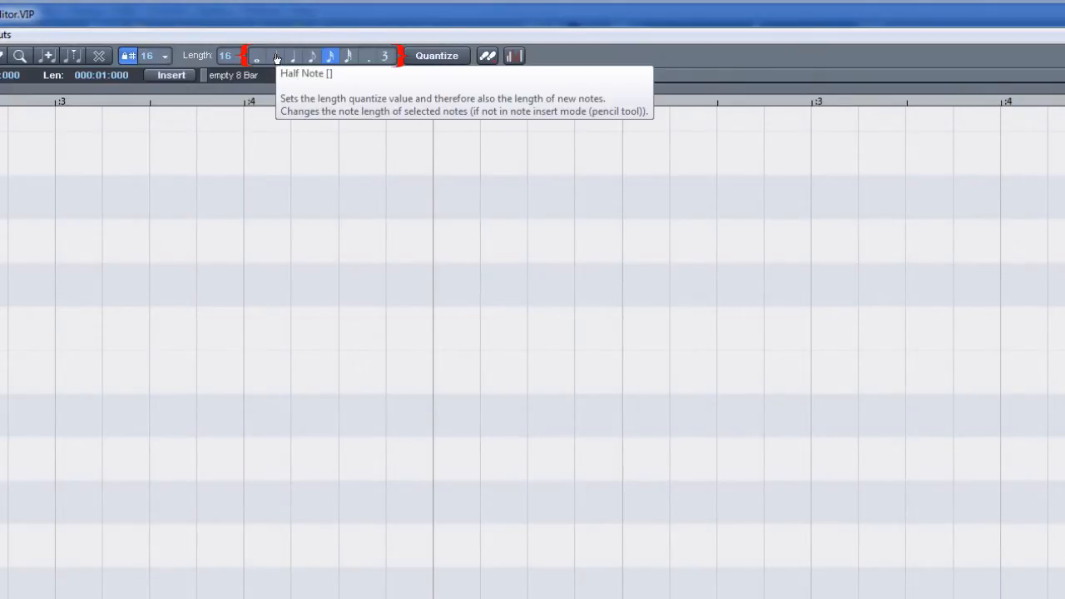
{"action": "left_click", "coordinate": [275, 56]}
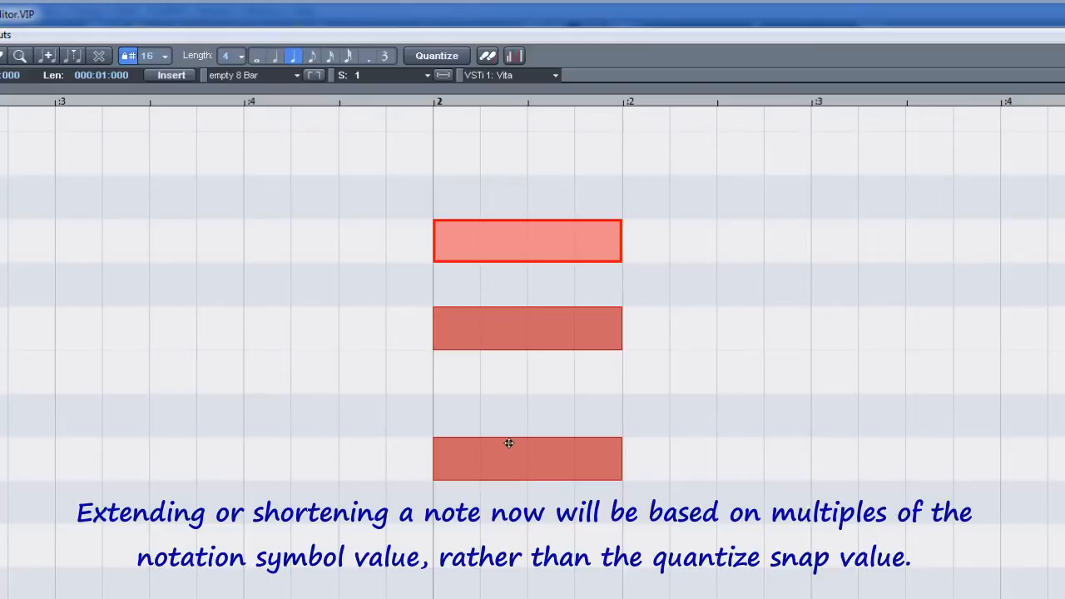
{"action": "mouse_move", "coordinate": [612, 244]}
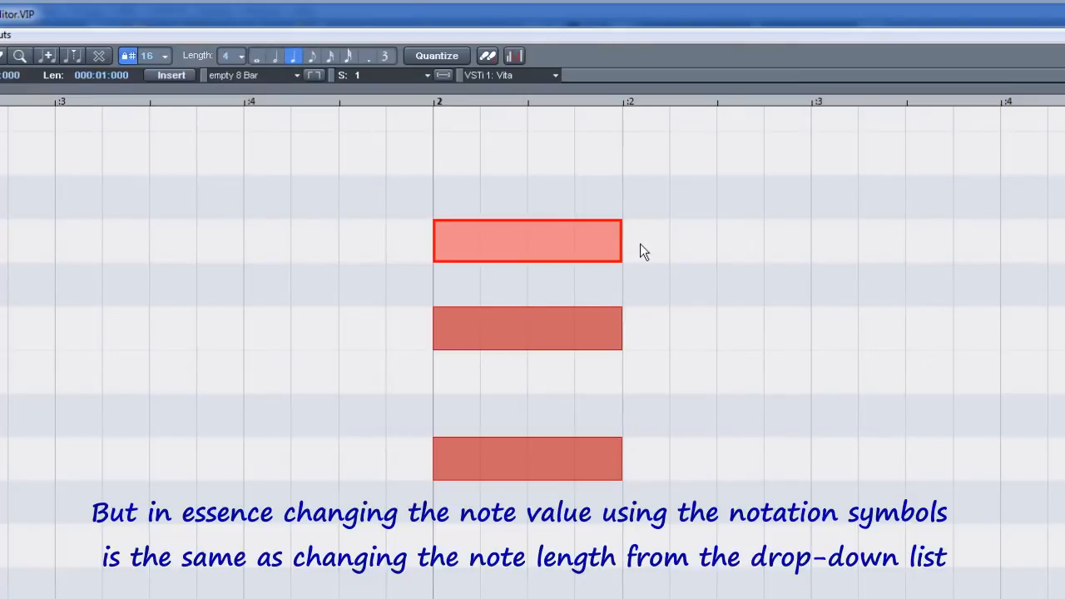
{"action": "left_click", "coordinate": [242, 56]}
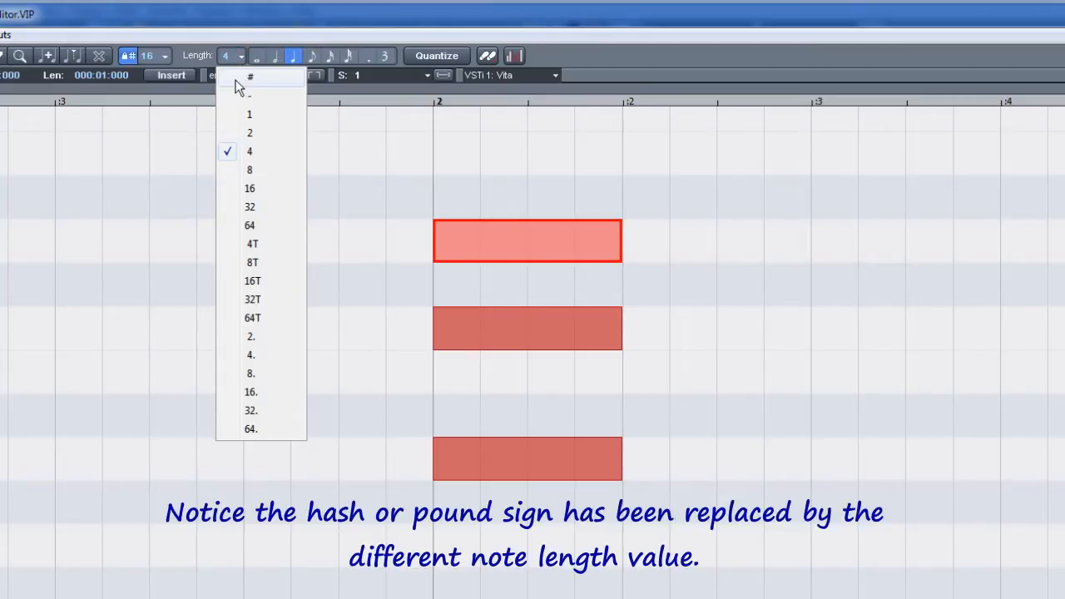
{"action": "mouse_move", "coordinate": [237, 156]}
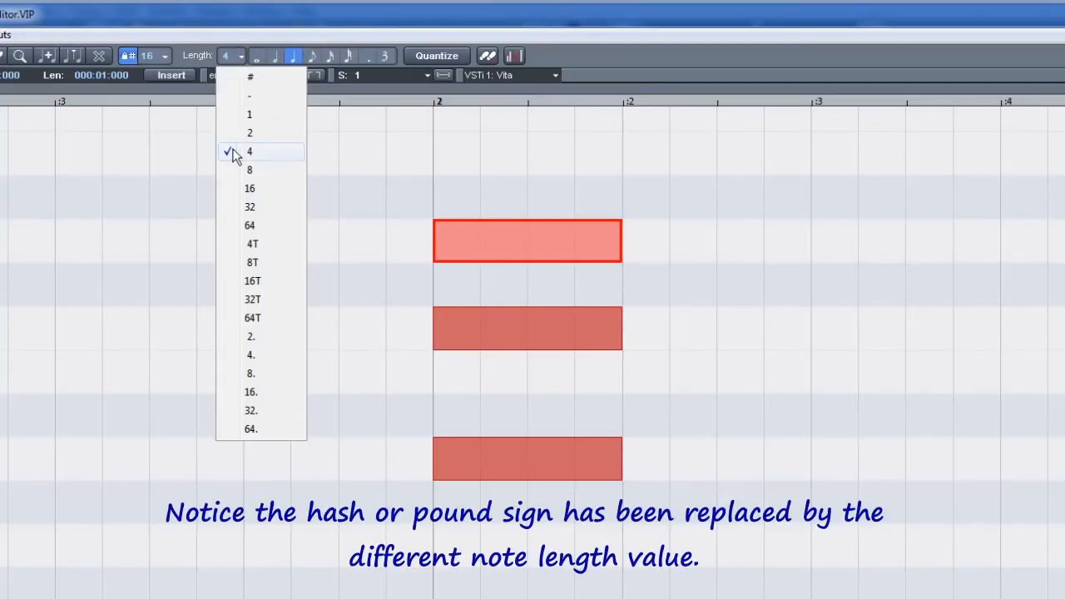
{"action": "left_click", "coordinate": [249, 152]}
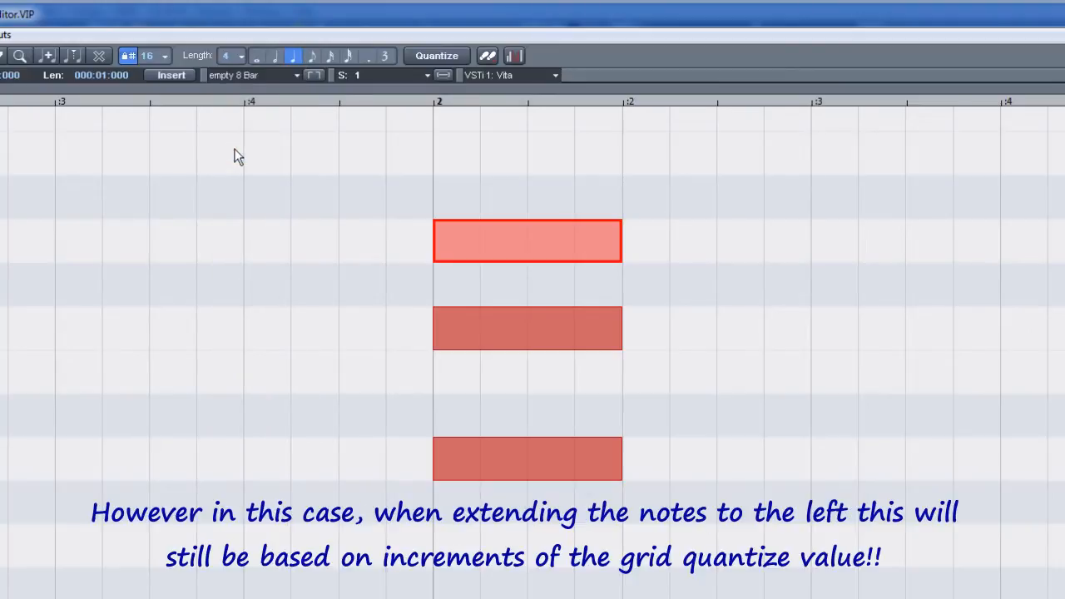
{"action": "mouse_move", "coordinate": [429, 249]}
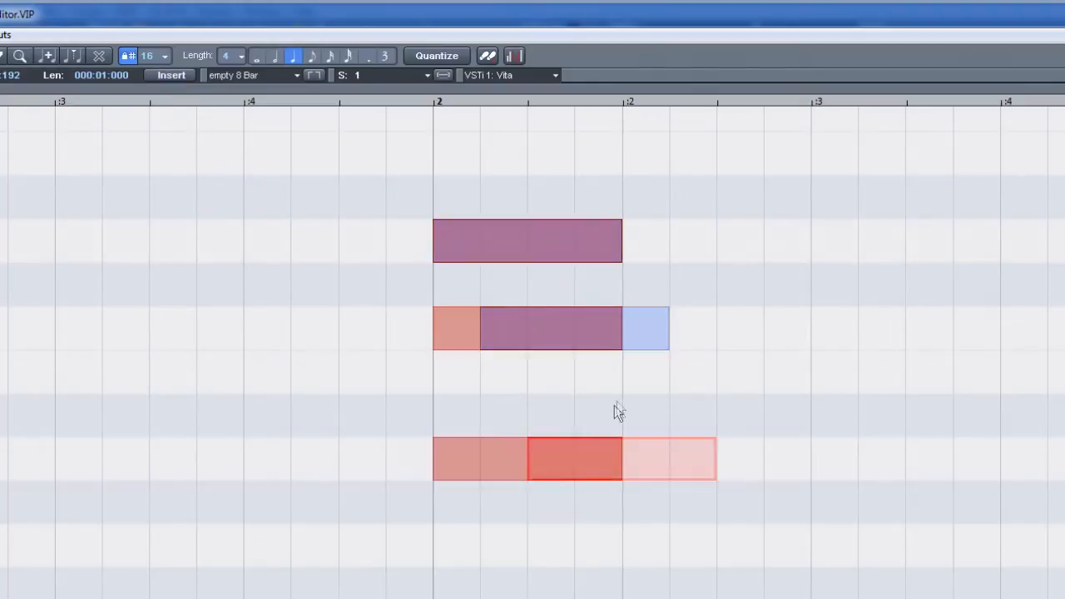
{"action": "key", "text": "h"}
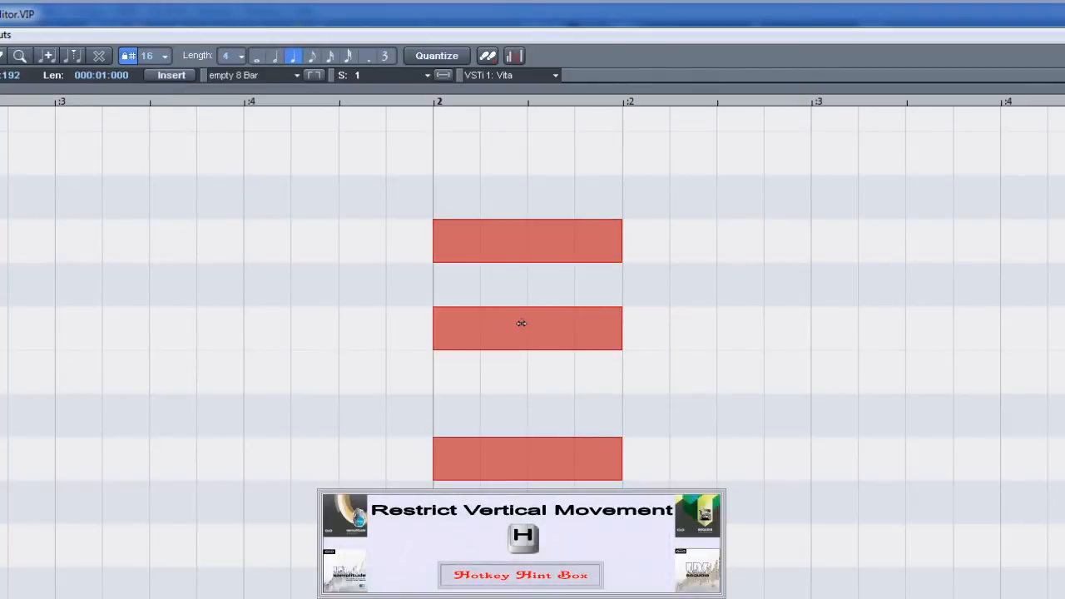
{"action": "left_click_drag", "start_coordinate": [522, 323], "coordinate": [419, 322]}
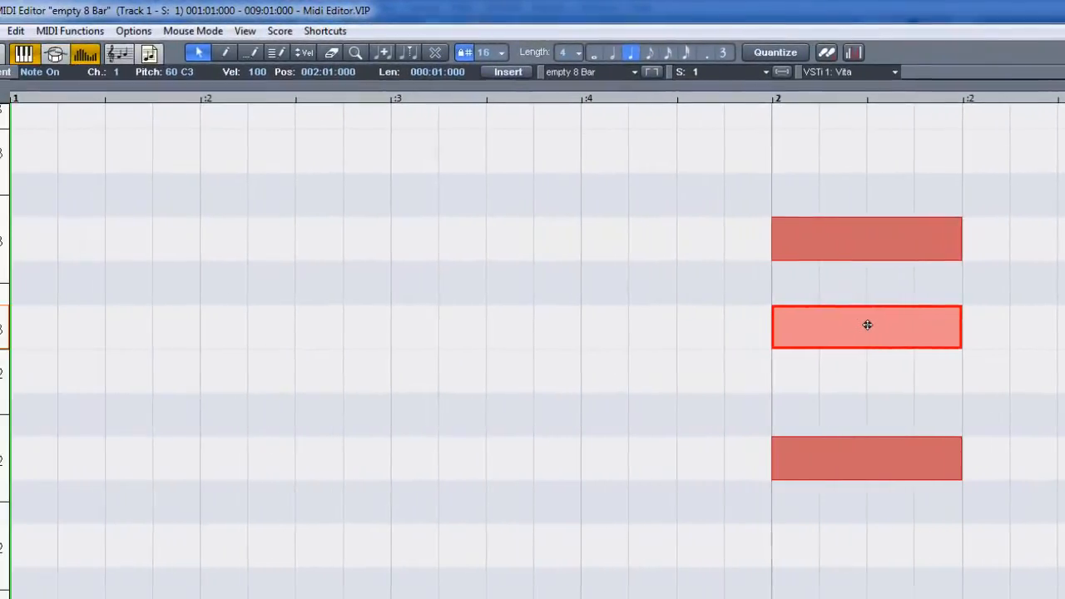
{"action": "left_click", "coordinate": [133, 31]}
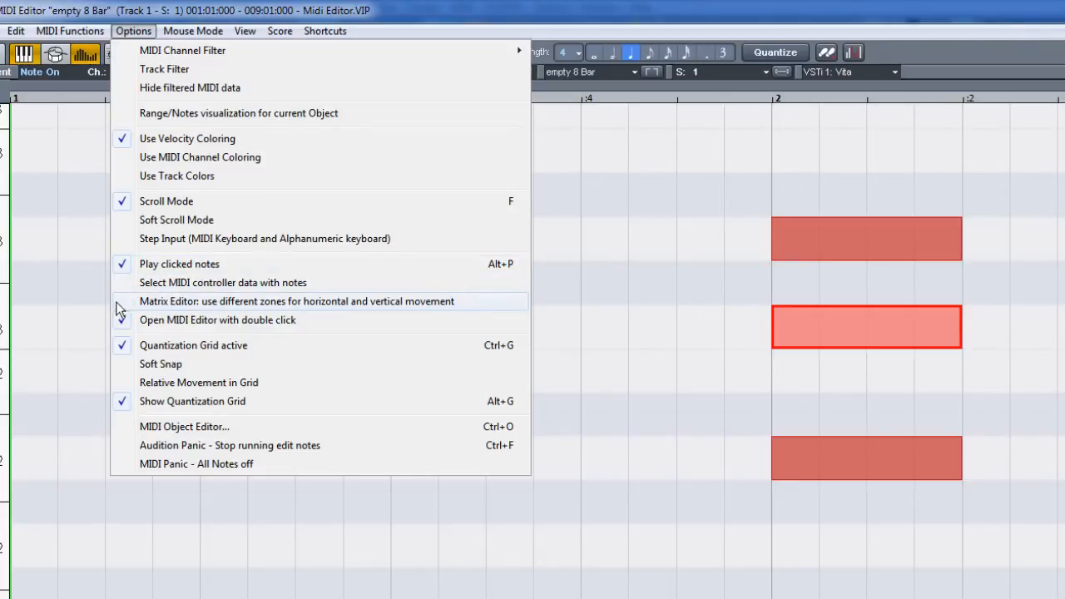
{"action": "left_click", "coordinate": [296, 301]}
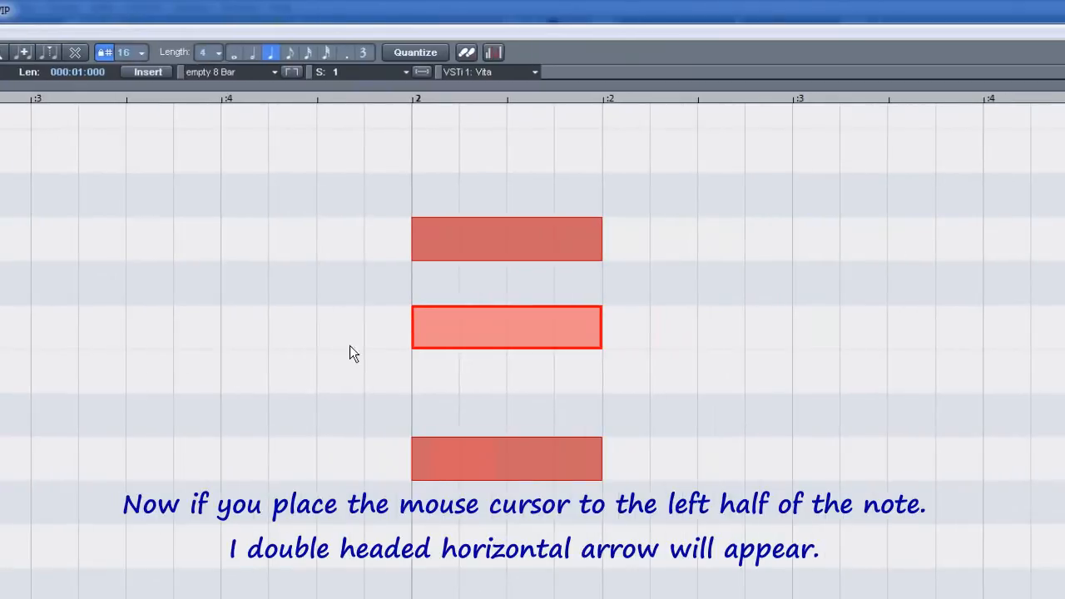
{"action": "mouse_move", "coordinate": [442, 328]}
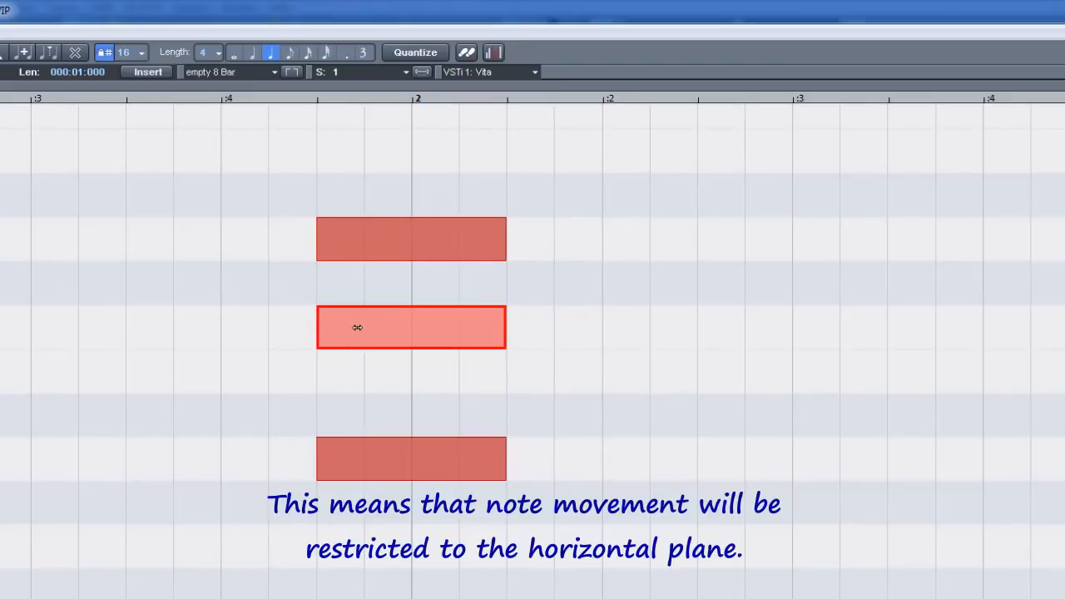
{"action": "left_click_drag", "start_coordinate": [358, 327], "coordinate": [436, 327]}
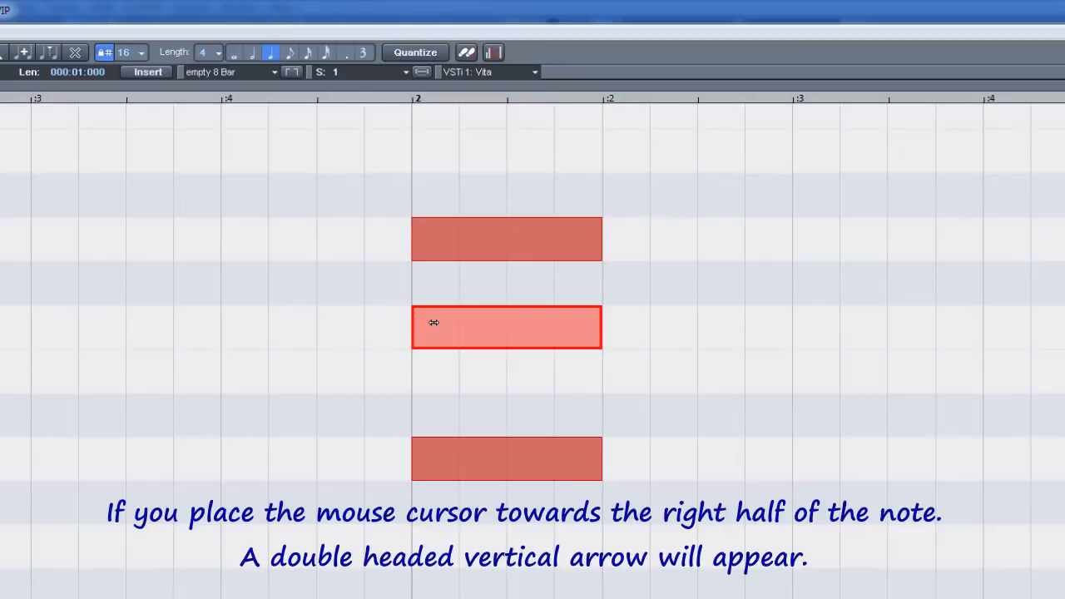
{"action": "mouse_move", "coordinate": [533, 322]}
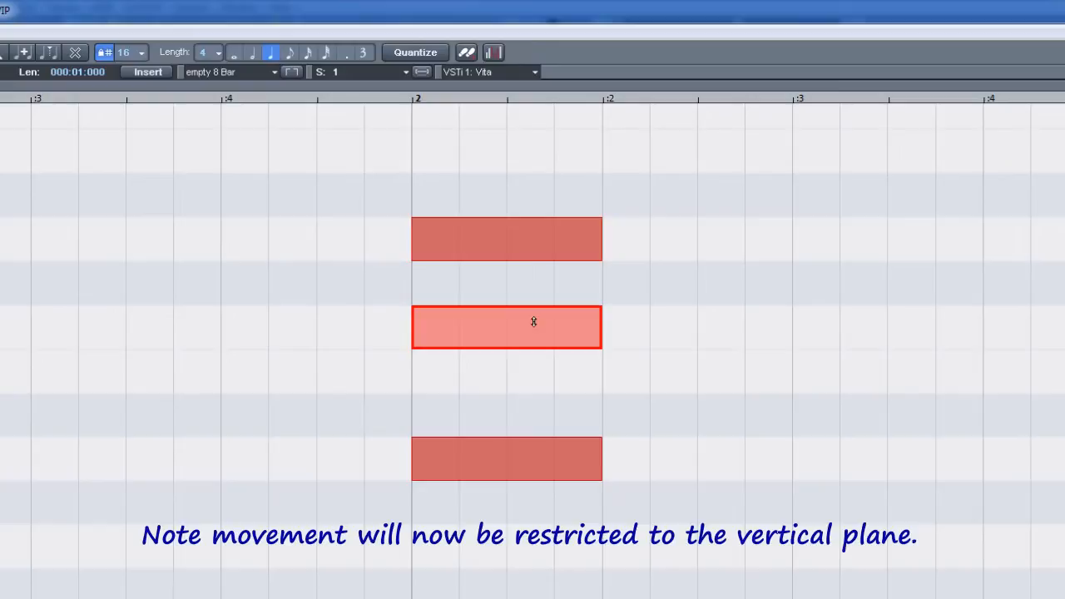
{"action": "left_click_drag", "start_coordinate": [507, 327], "coordinate": [507, 372]}
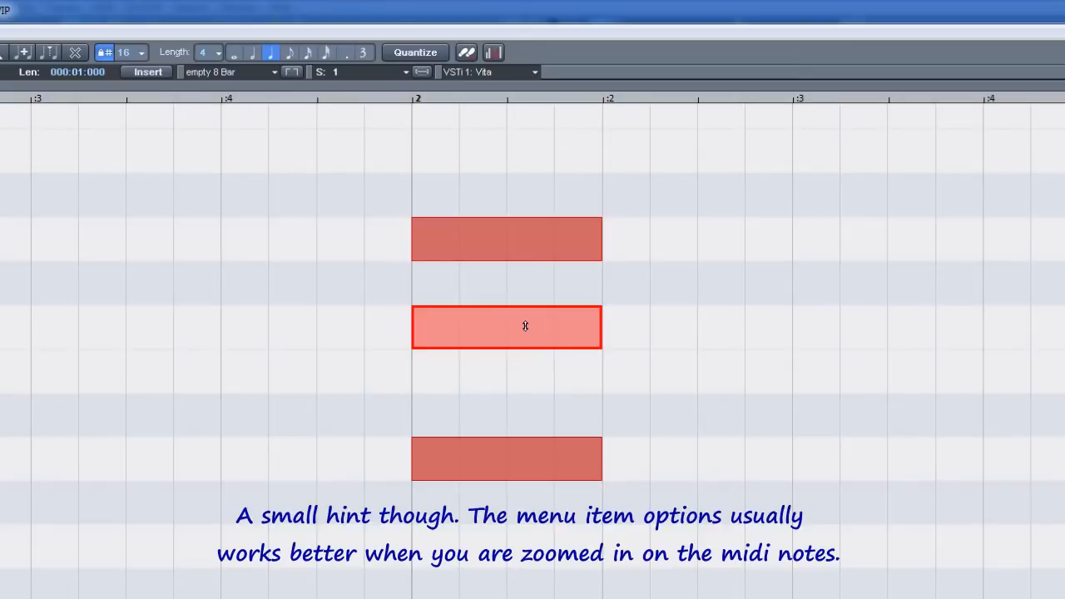
{"action": "left_click", "coordinate": [134, 31]}
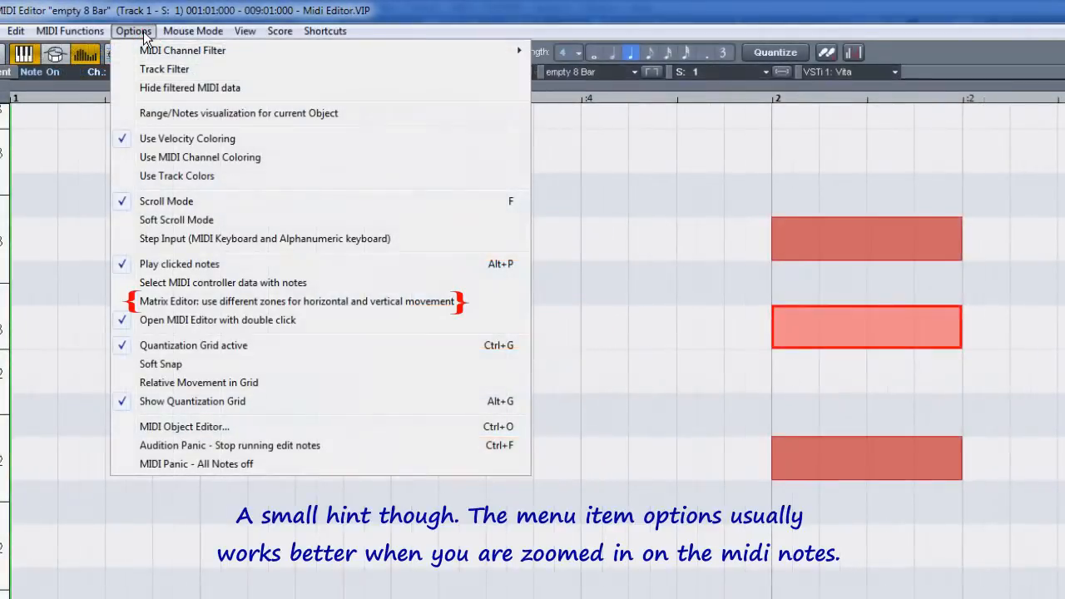
{"action": "mouse_move", "coordinate": [175, 302]}
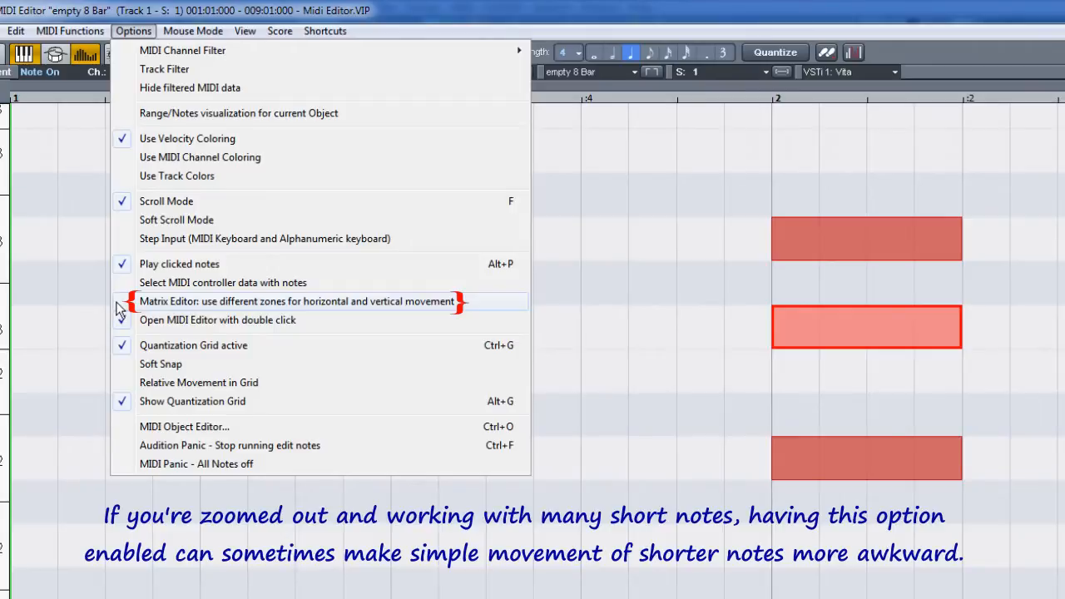
{"action": "left_click", "coordinate": [297, 301]}
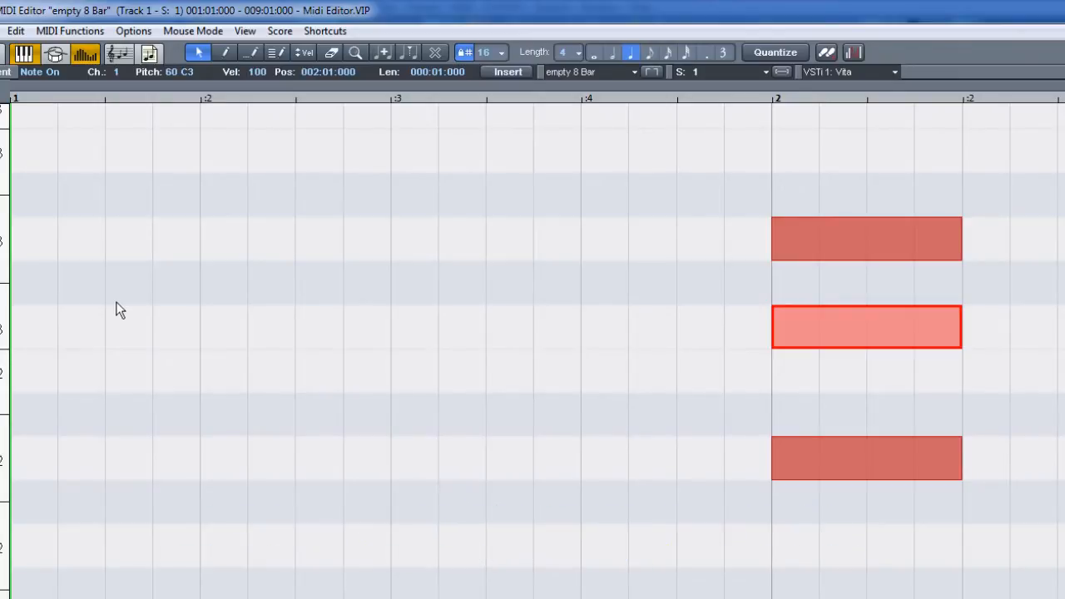
{"action": "key", "text": "alt"}
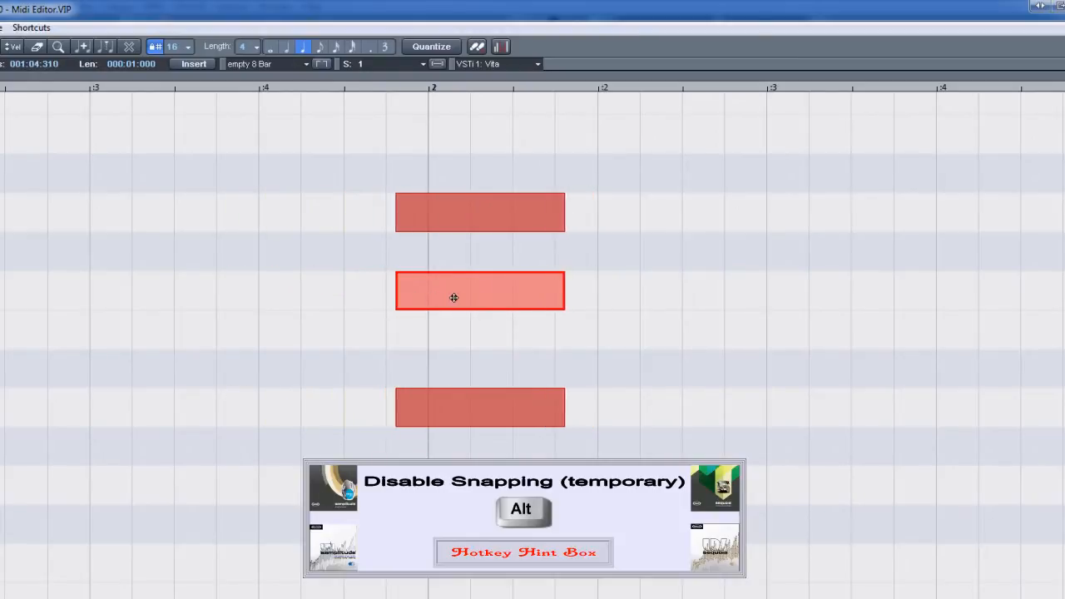
{"action": "left_click_drag", "start_coordinate": [454, 297], "coordinate": [497, 287]}
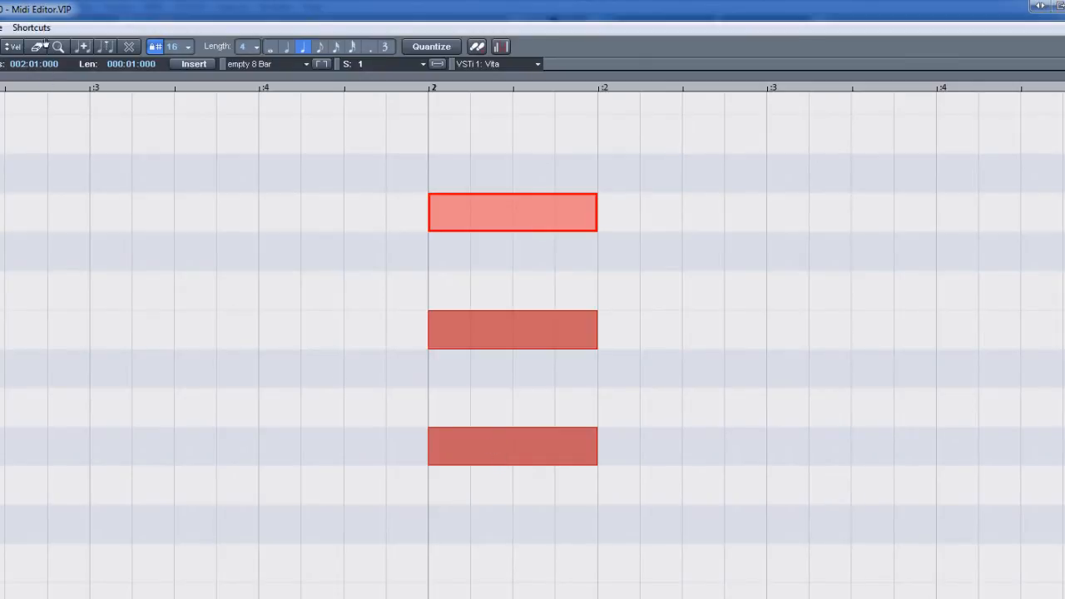
Select the three bar-2 notes and nudge them grid steps left and right with Ctrl+Alt+1/2
{"action": "left_click", "coordinate": [30, 28]}
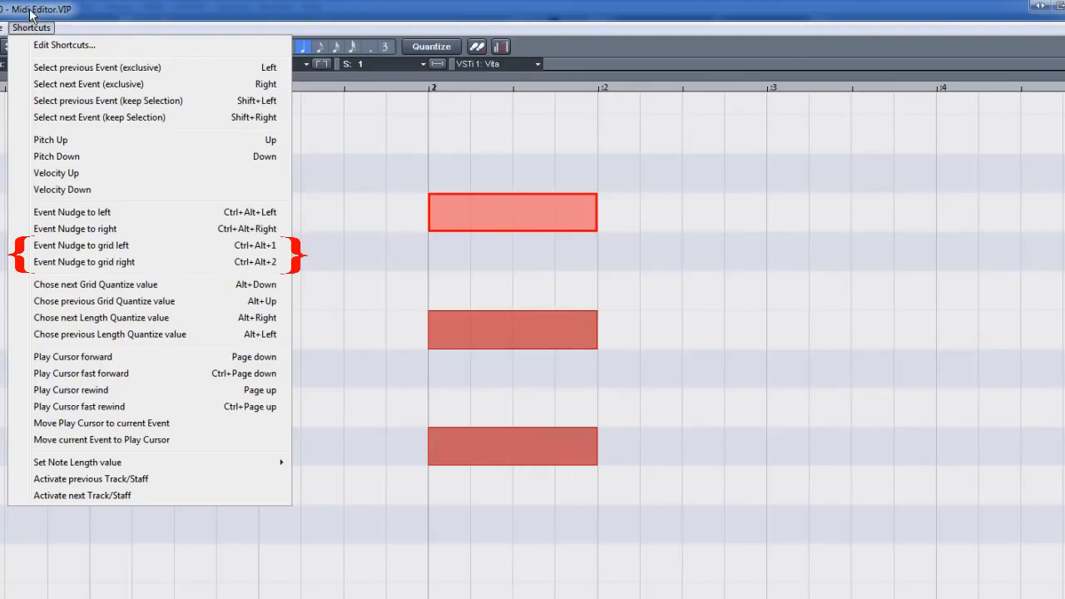
{"action": "left_click", "coordinate": [82, 244]}
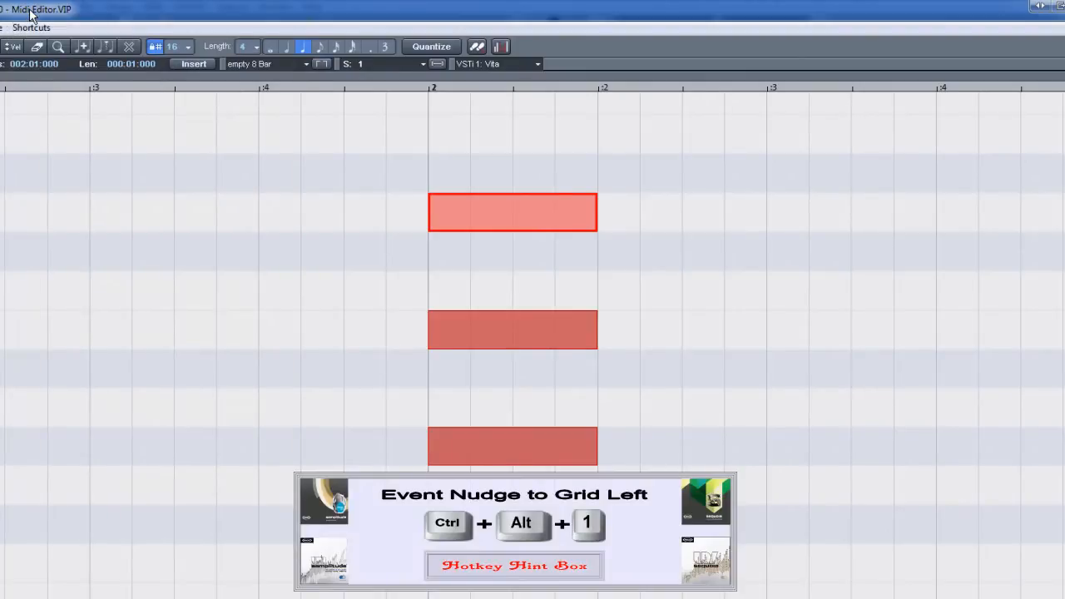
{"action": "key", "text": "ctrl+alt+1"}
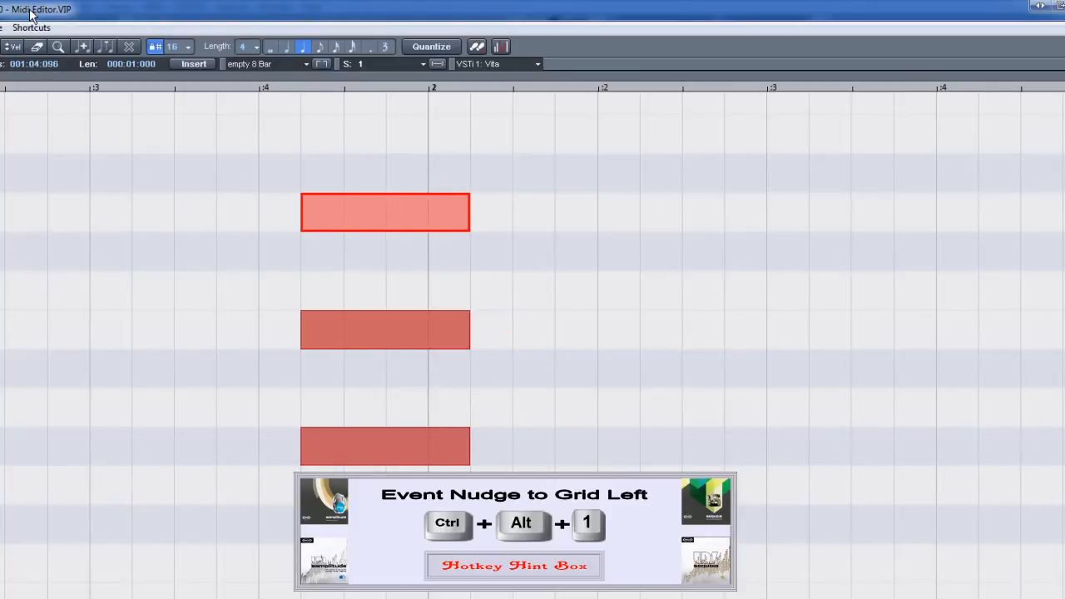
{"action": "key", "text": "ctrl+alt+2"}
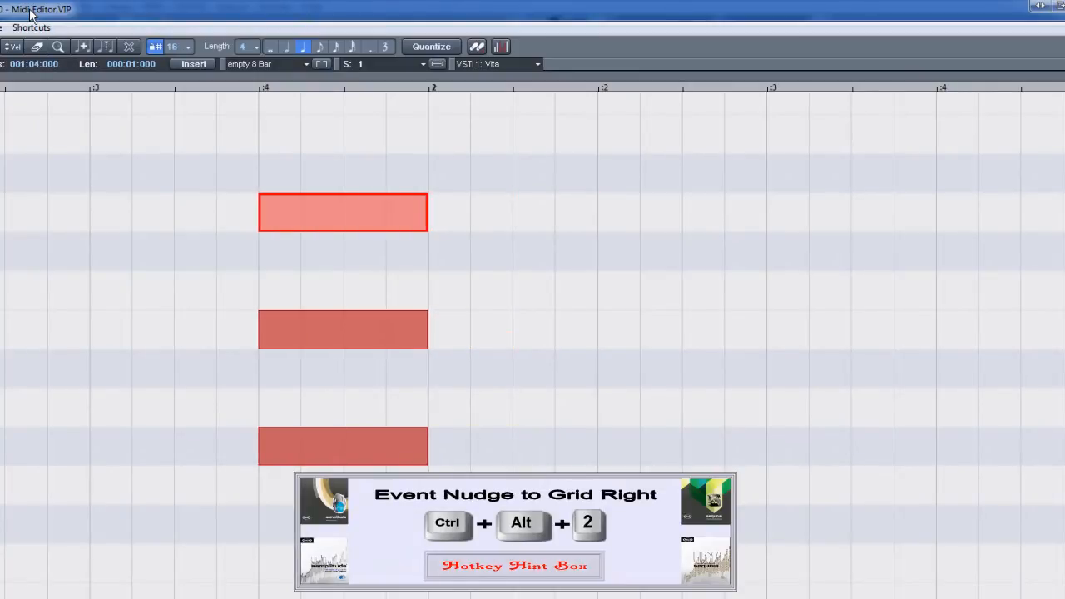
{"action": "key", "text": "ctrl+alt+2"}
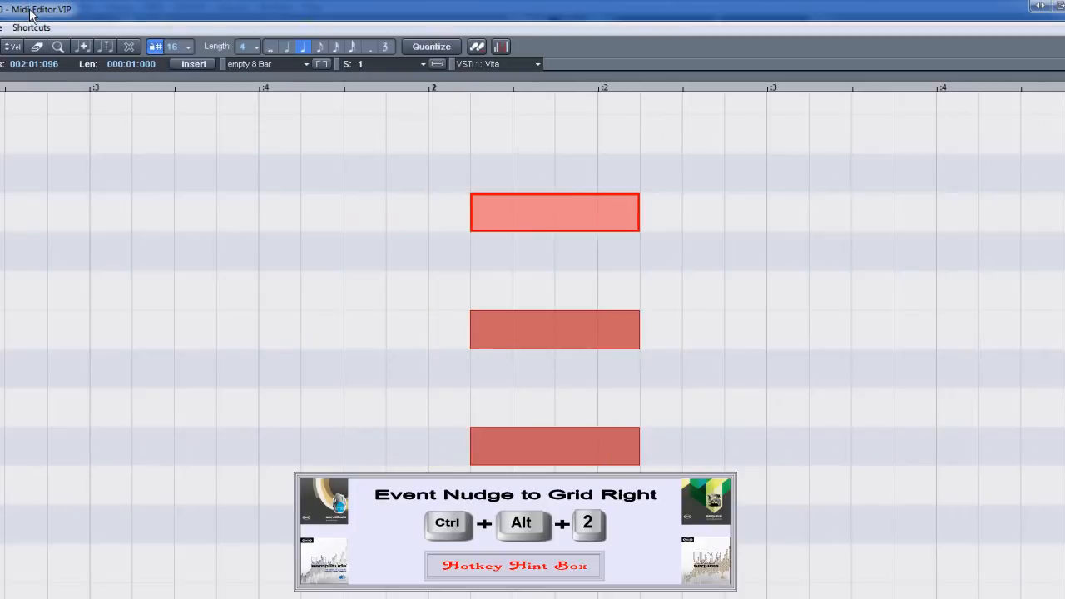
{"action": "key", "text": "ctrl+alt+2"}
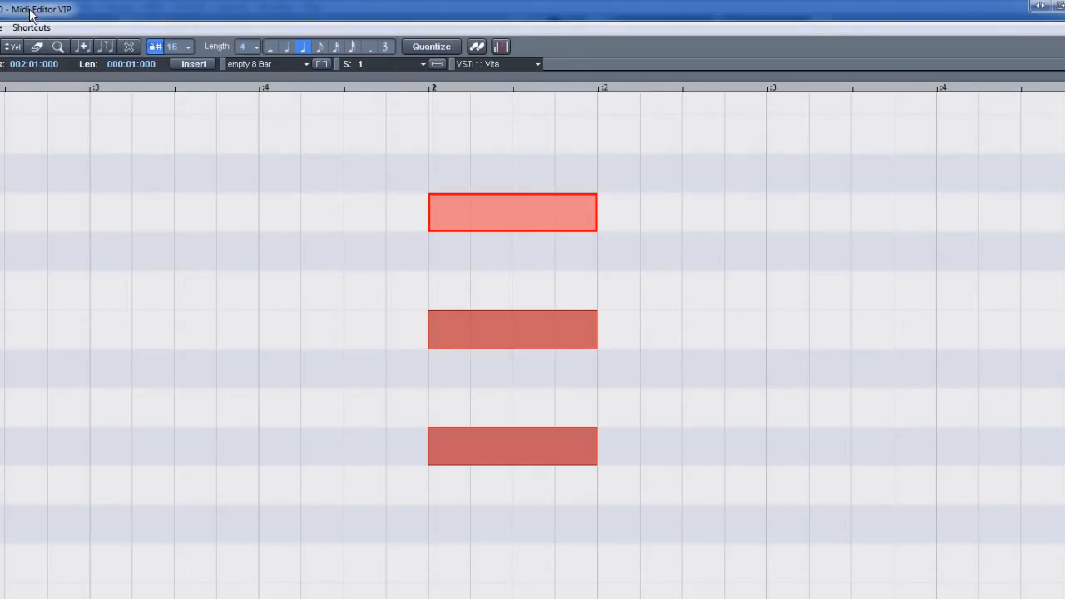
Set the quantize grid value to 8 (eighth notes)
{"action": "left_click", "coordinate": [186, 46]}
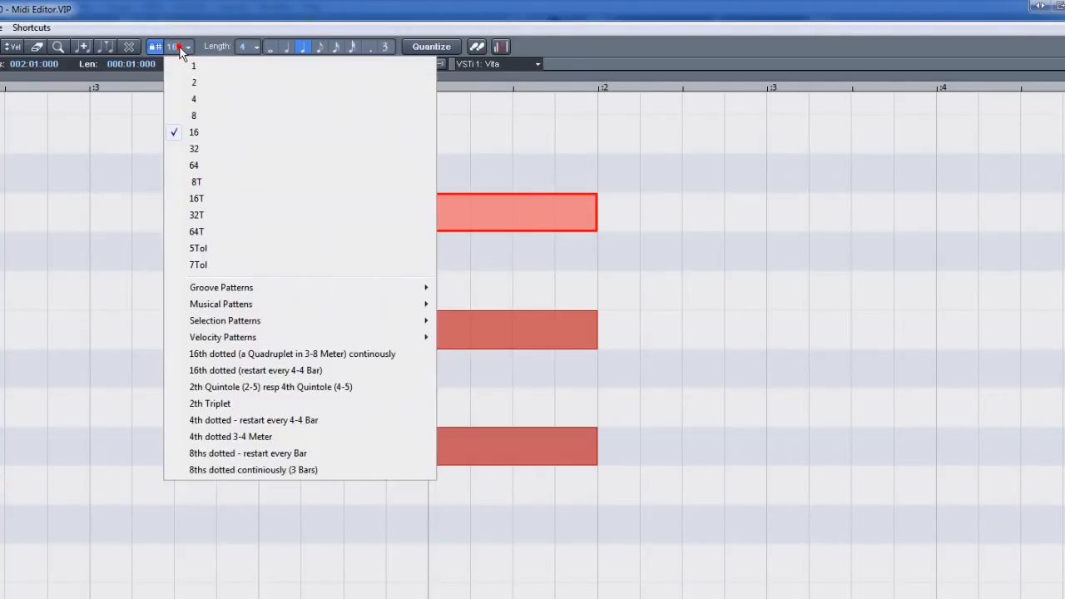
{"action": "left_click", "coordinate": [193, 115]}
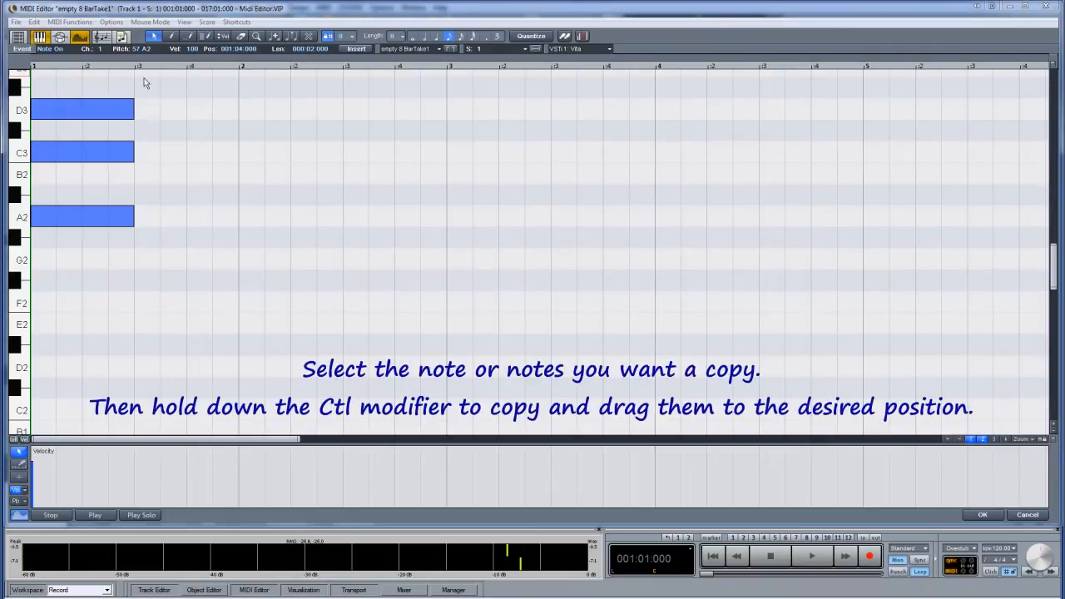
{"action": "left_click", "coordinate": [69, 216]}
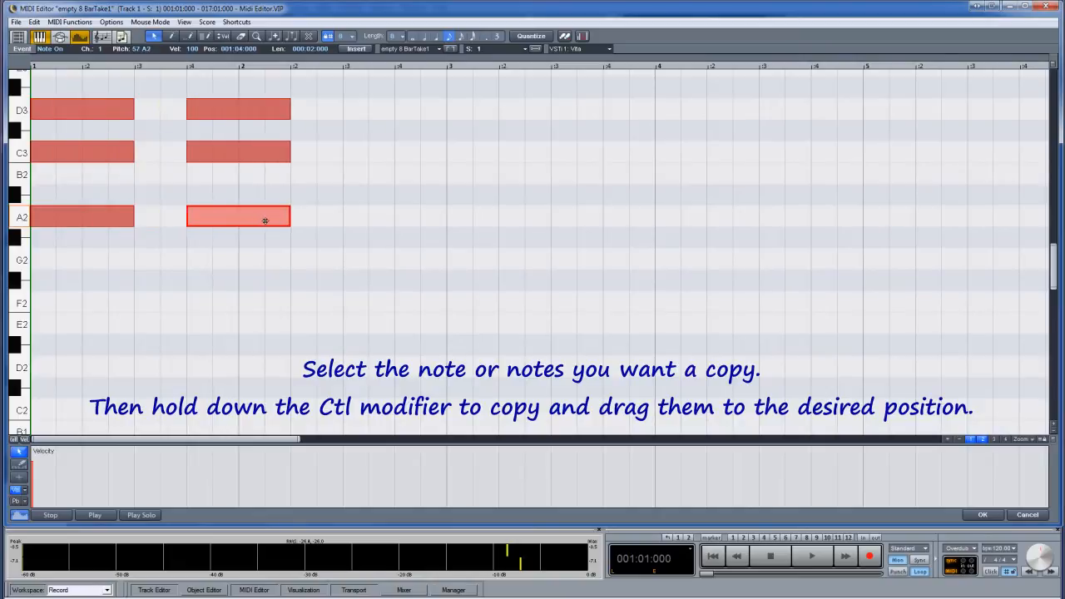
{"action": "left_click_drag", "start_coordinate": [240, 217], "coordinate": [395, 217]}
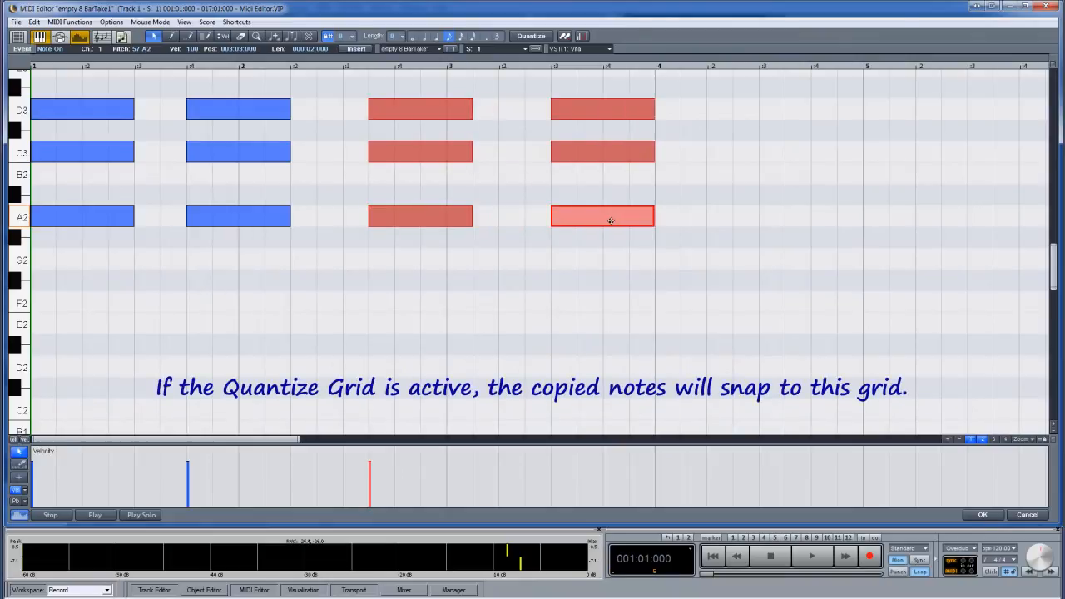
{"action": "left_click_drag", "start_coordinate": [603, 217], "coordinate": [757, 217]}
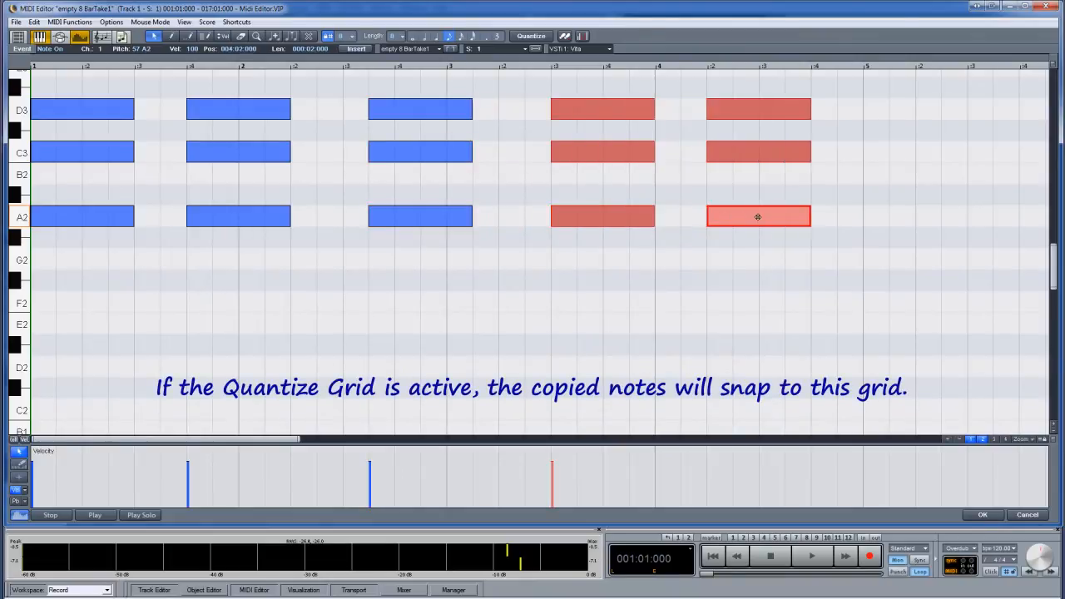
{"action": "left_click_drag", "start_coordinate": [757, 217], "coordinate": [889, 217]}
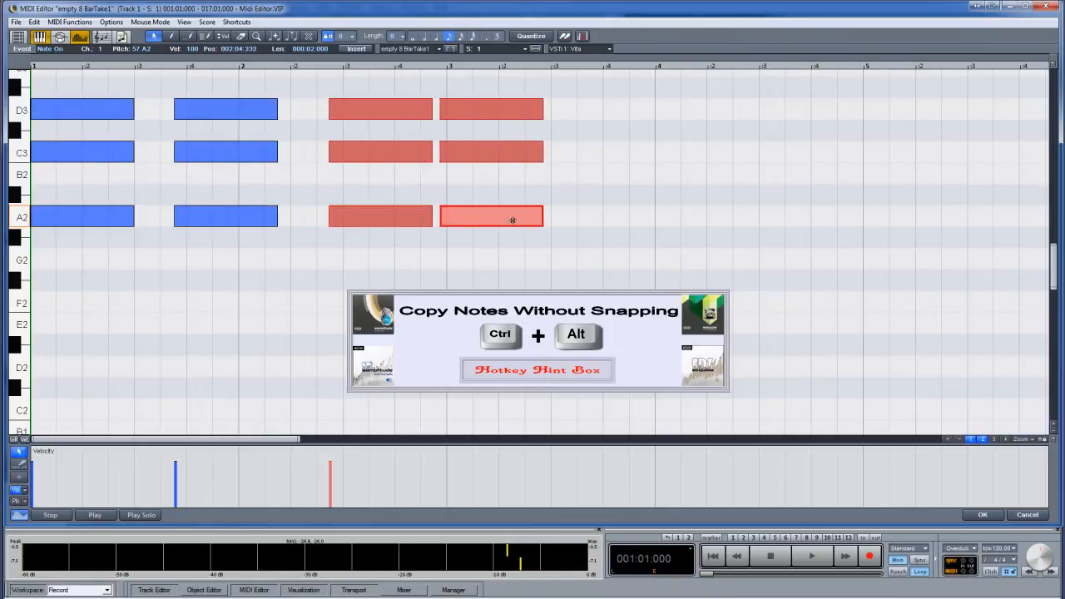
{"action": "left_click_drag", "start_coordinate": [512, 218], "coordinate": [694, 218]}
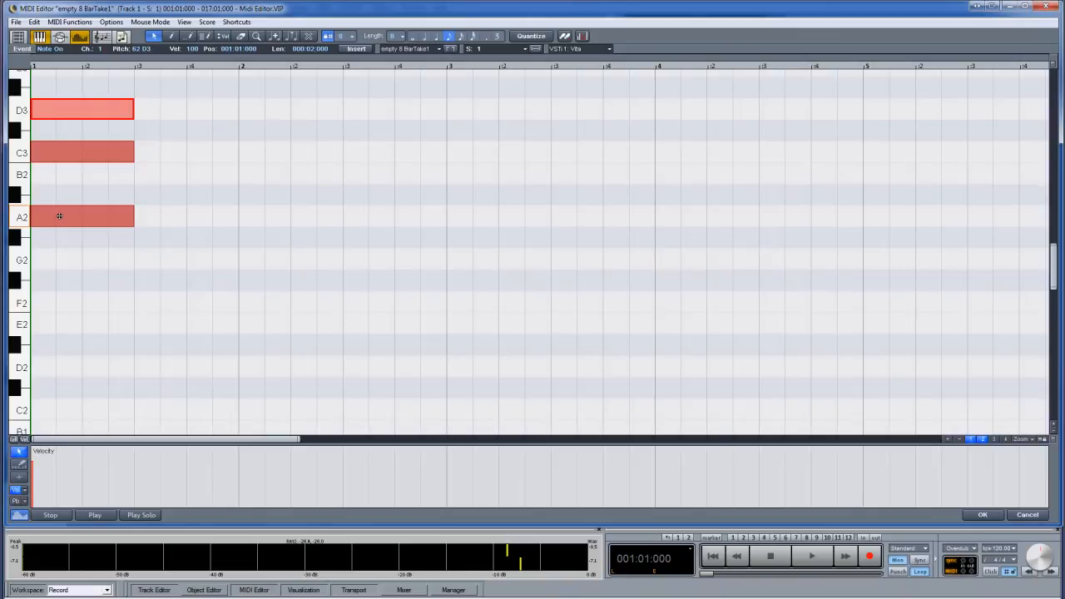
{"action": "left_click_drag", "start_coordinate": [82, 216], "coordinate": [289, 217]}
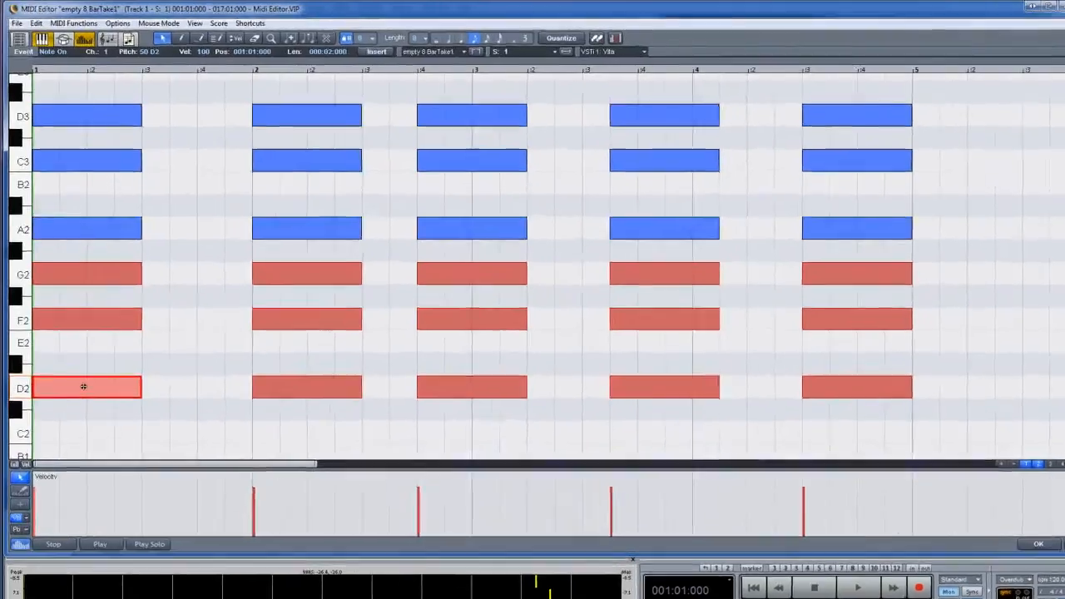
{"action": "left_click", "coordinate": [118, 22]}
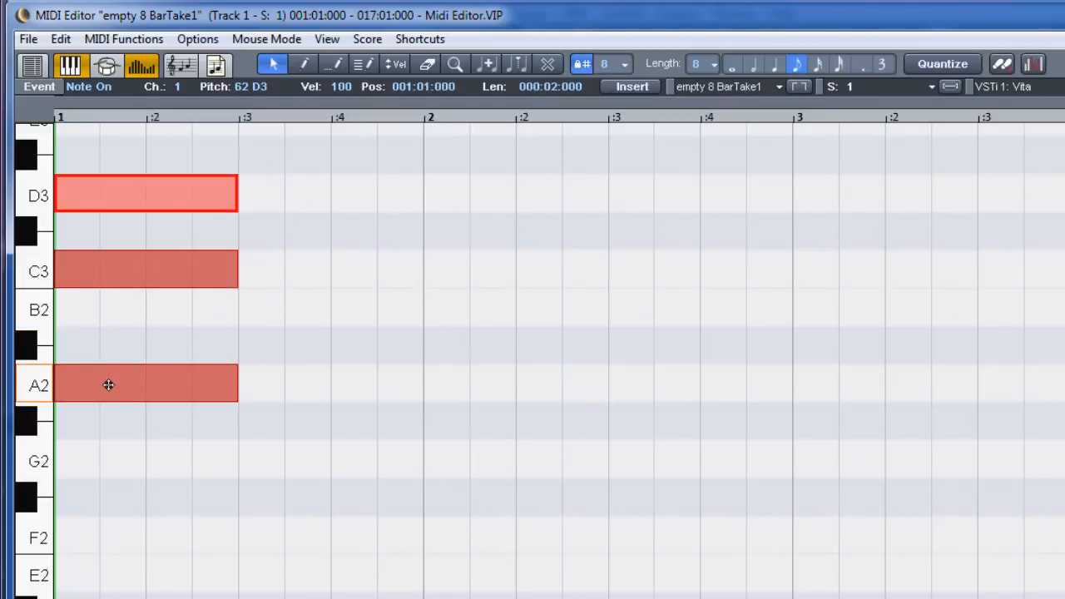
{"action": "left_click", "coordinate": [60, 39]}
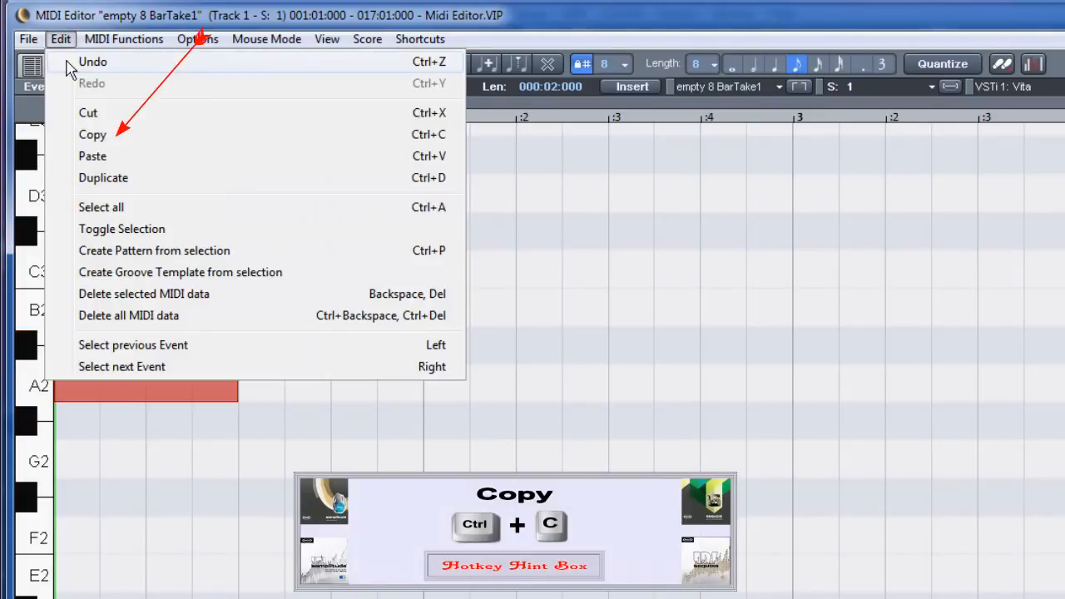
{"action": "left_click", "coordinate": [93, 134]}
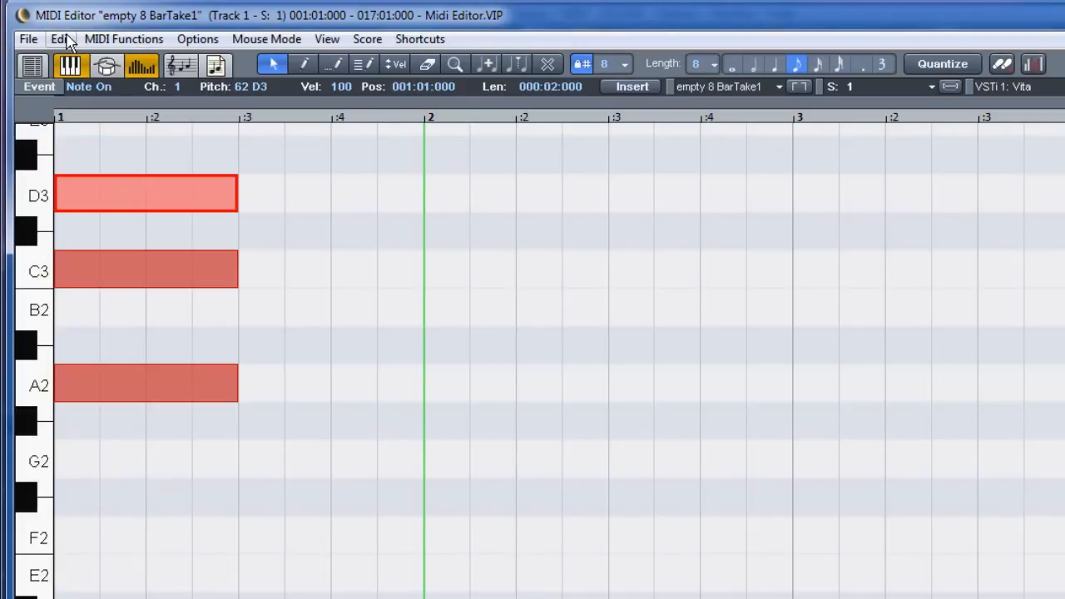
{"action": "left_click", "coordinate": [60, 39]}
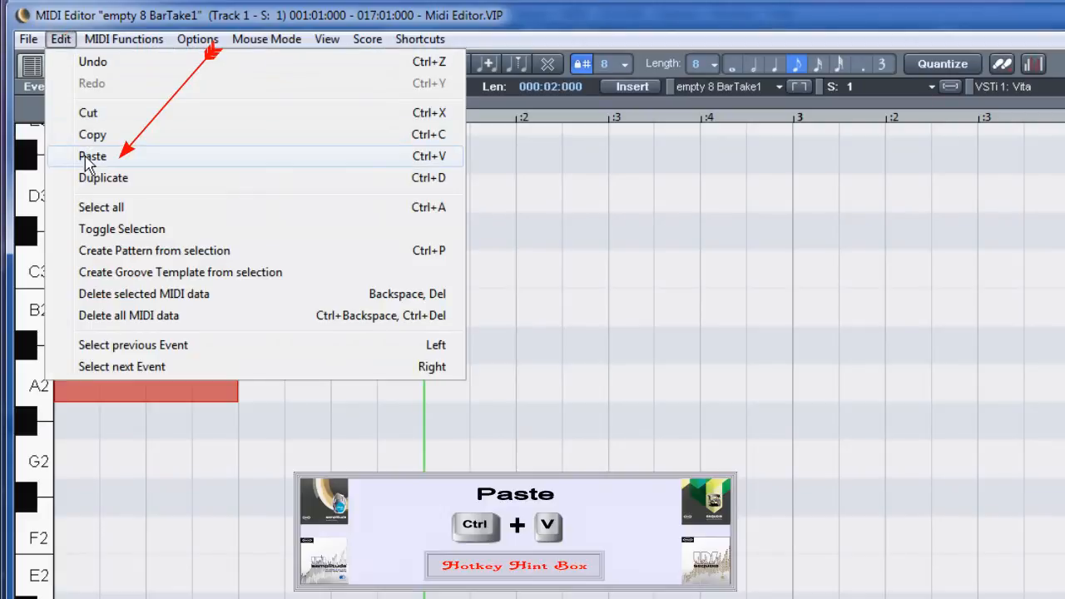
{"action": "left_click", "coordinate": [93, 155]}
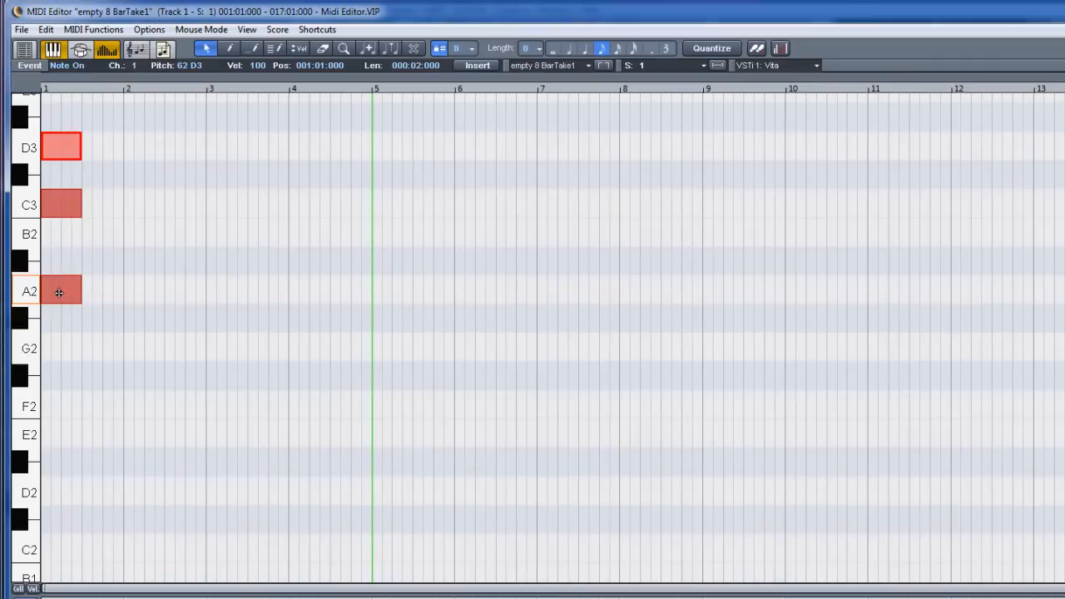
Duplicate the selected chord seven times with Ctrl+D, extending it up to bar 5
{"action": "key", "text": "Ctrl+D"}
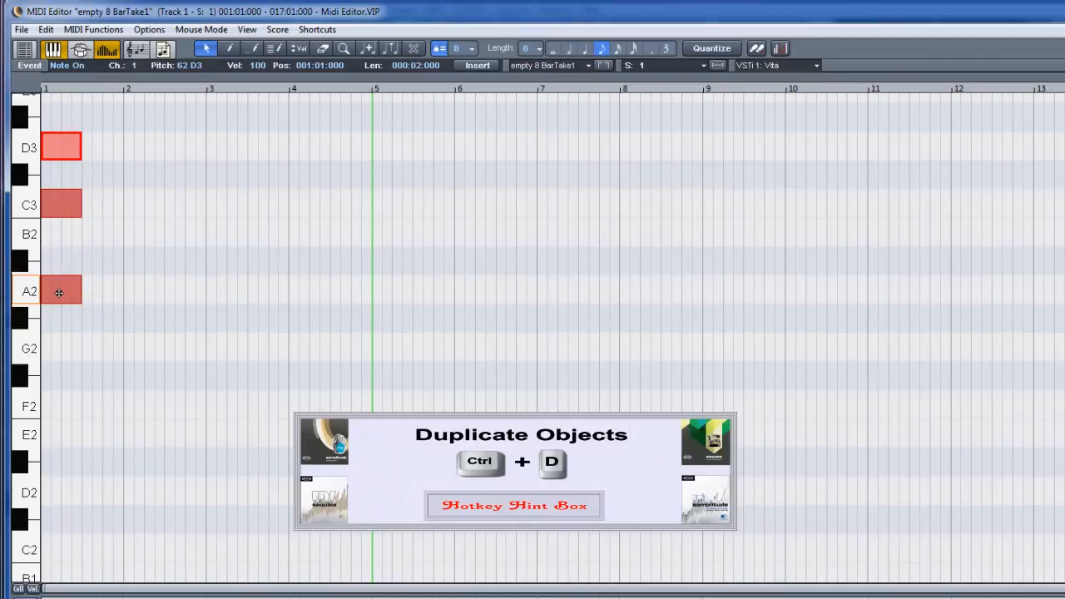
{"action": "key", "text": "ctrl+d"}
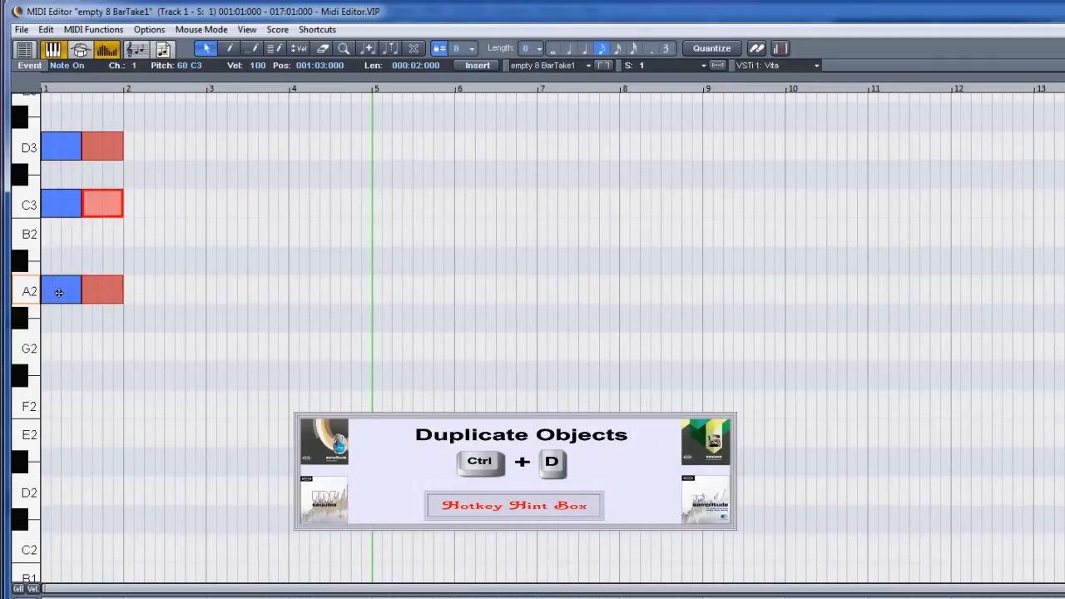
{"action": "key", "text": "ctrl+d"}
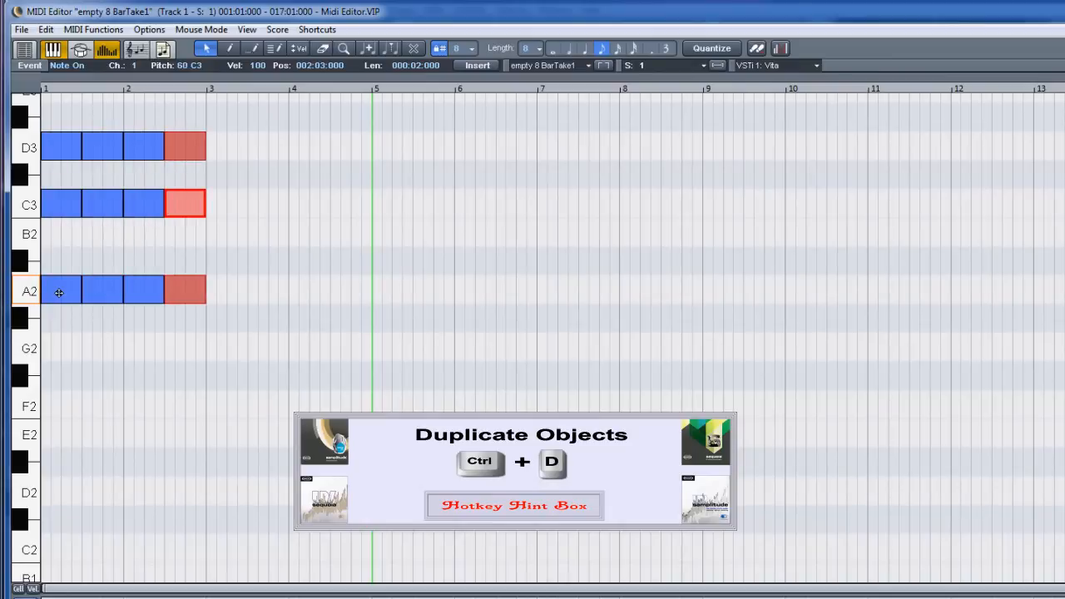
{"action": "key", "text": "ctrl+d"}
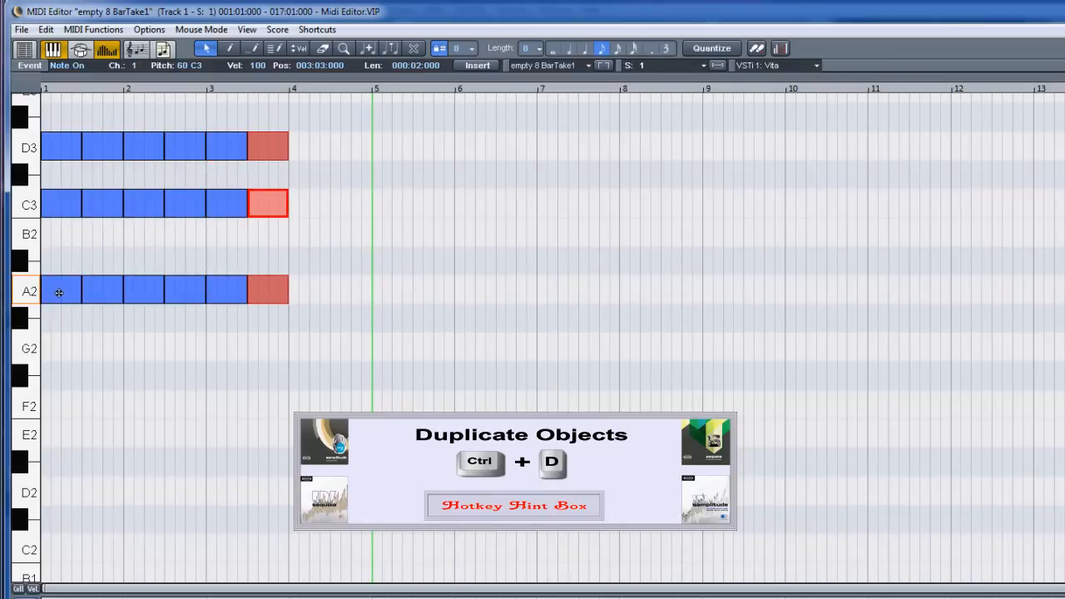
{"action": "key", "text": "ctrl+d"}
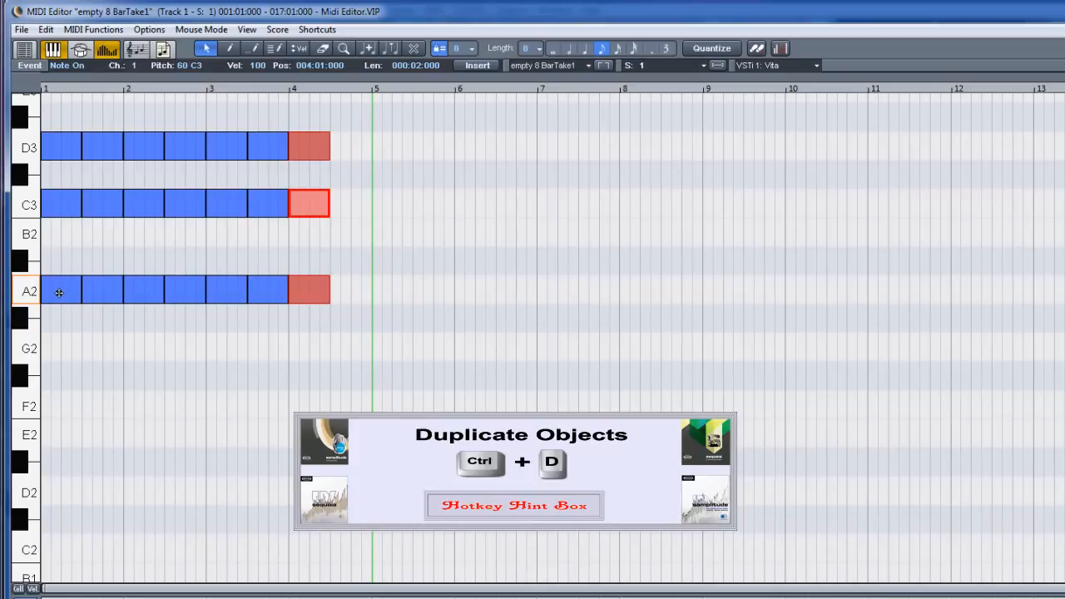
{"action": "key", "text": "ctrl+d"}
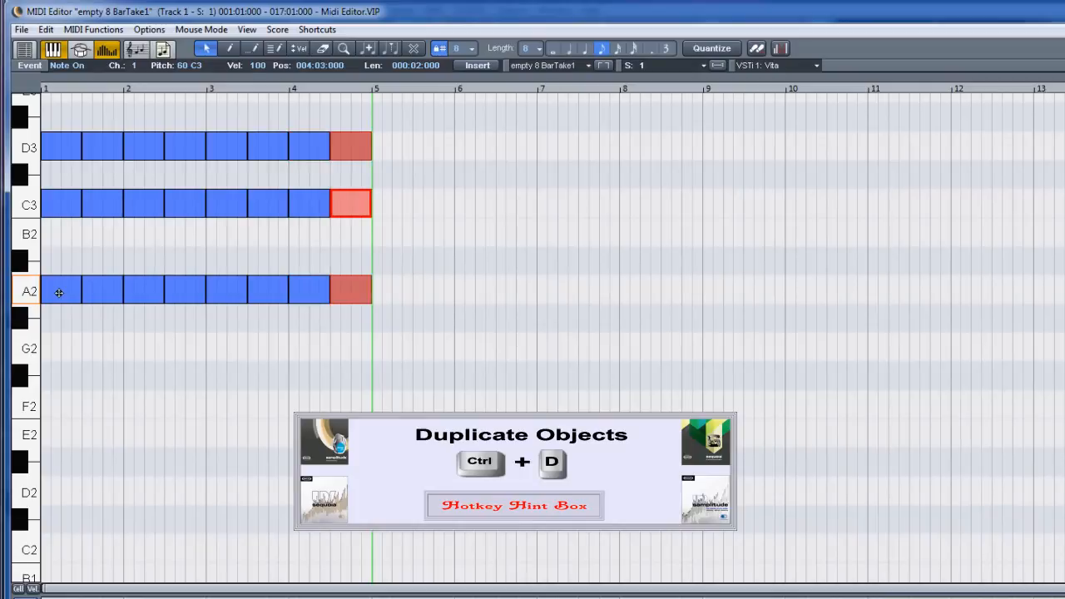
{"action": "key", "text": "ctrl+d"}
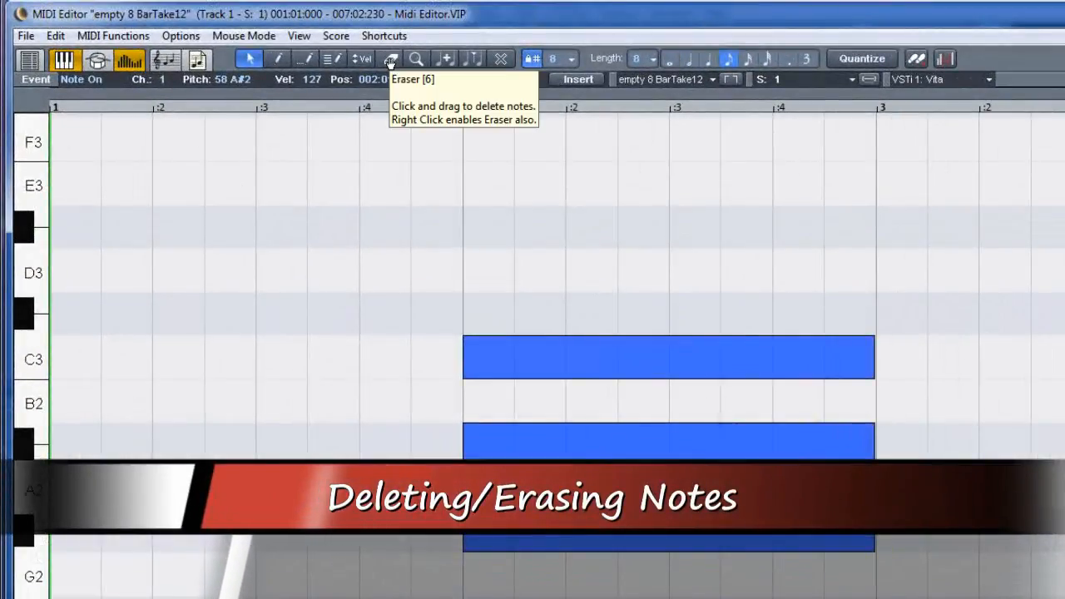
Try the Eraser tool, then return to the Object tool and delete the three bar-2 notes
{"action": "left_click", "coordinate": [389, 58]}
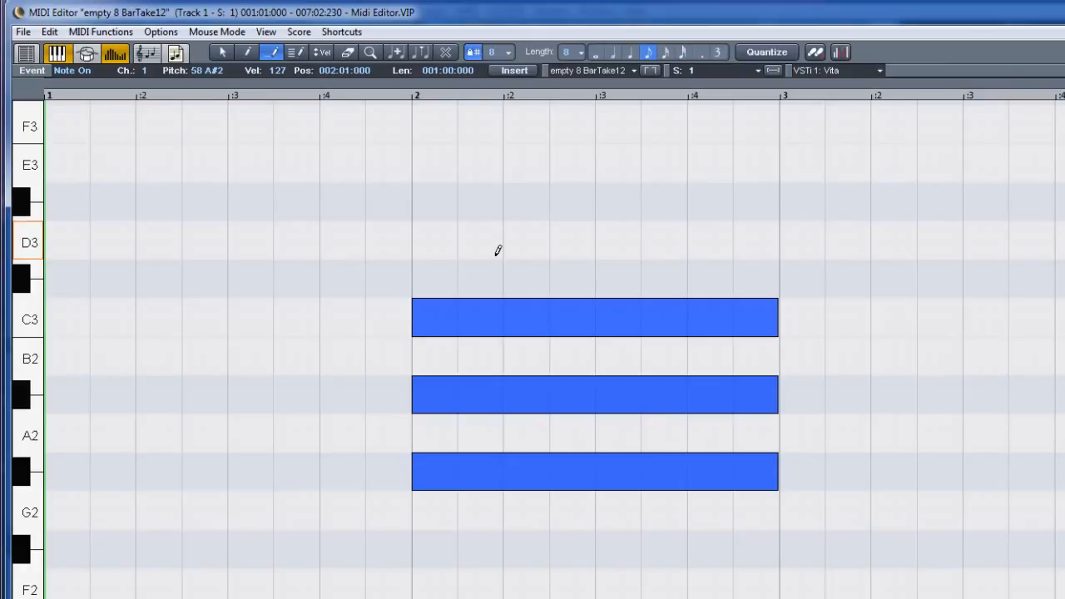
{"action": "left_click", "coordinate": [594, 317]}
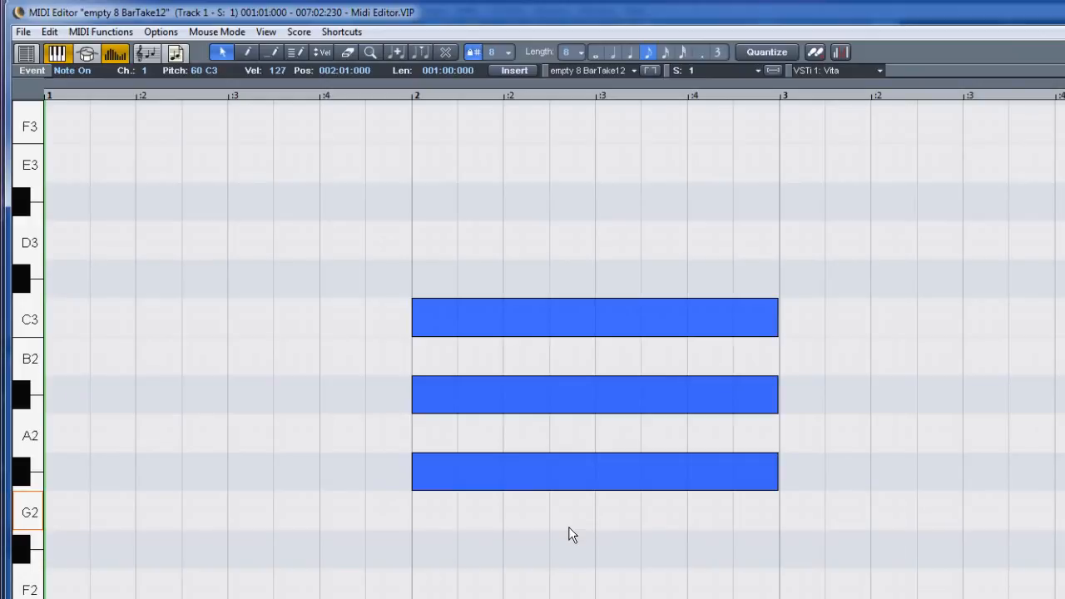
{"action": "key", "text": "delete"}
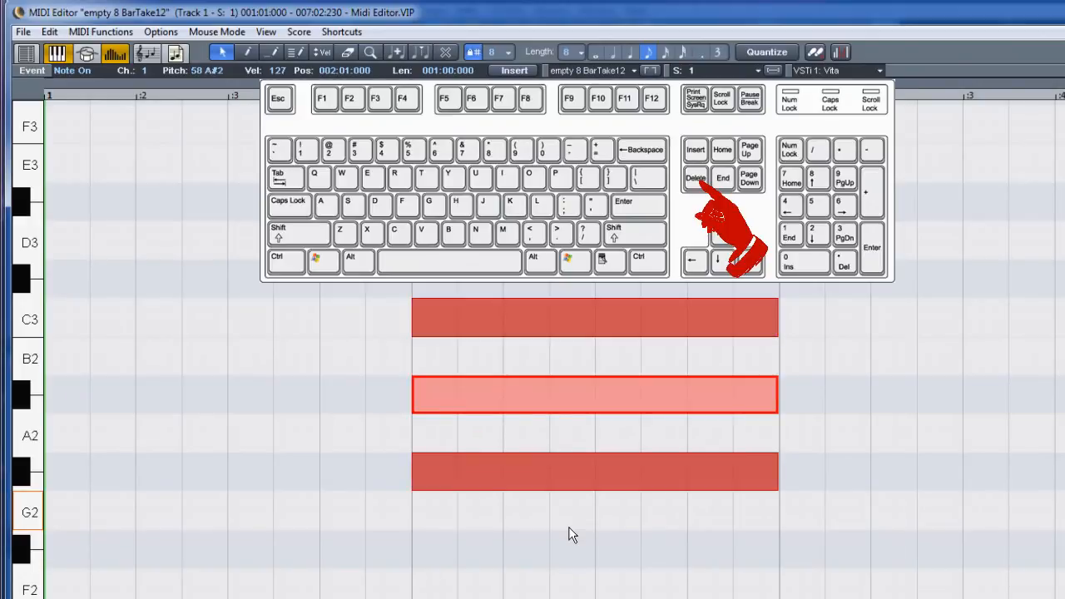